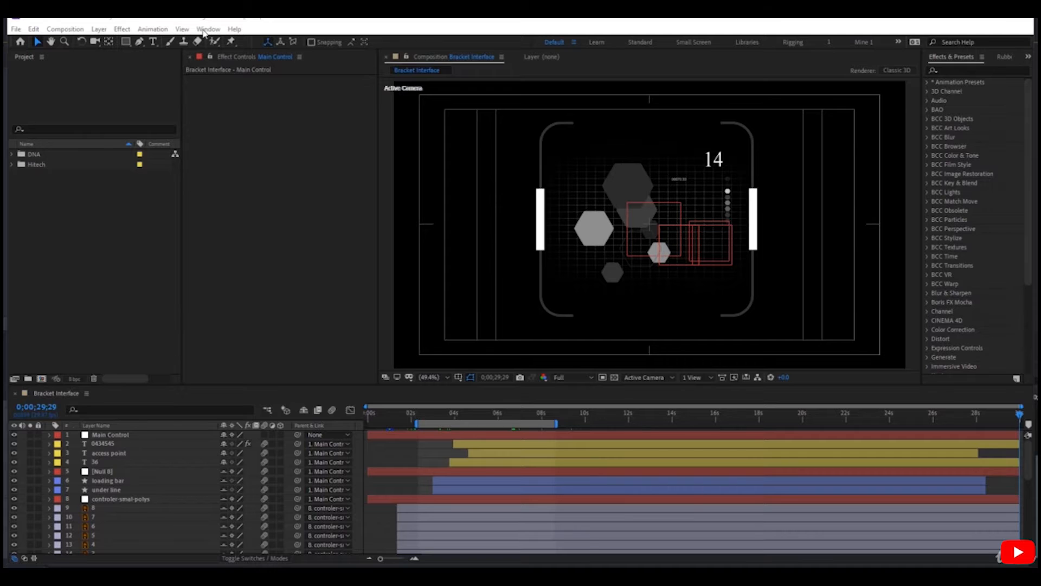
Show the Preview panel from the Window menu alongside the Bracket Interface composition
left_click(208, 28)
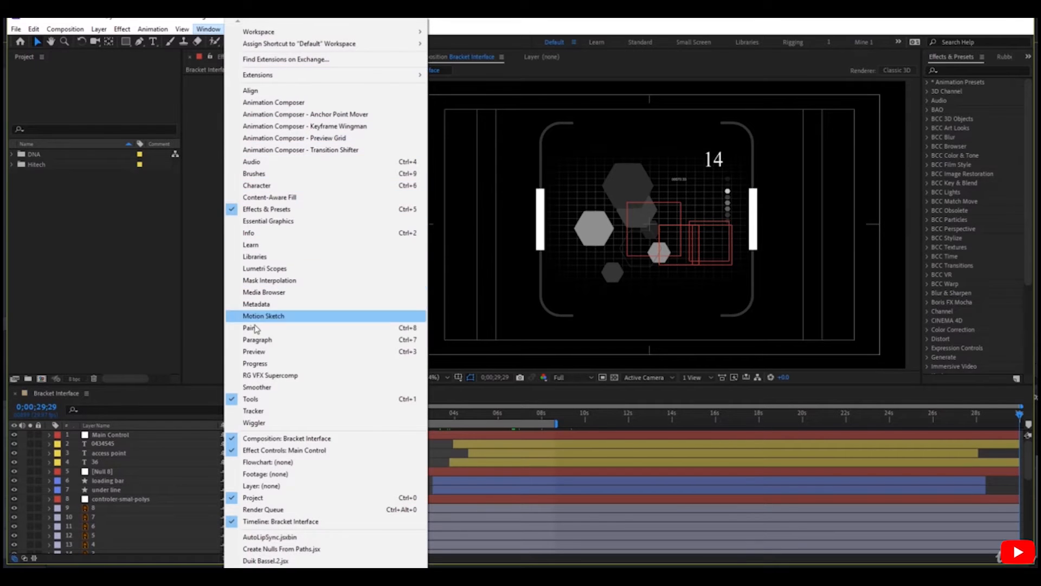
left_click(254, 351)
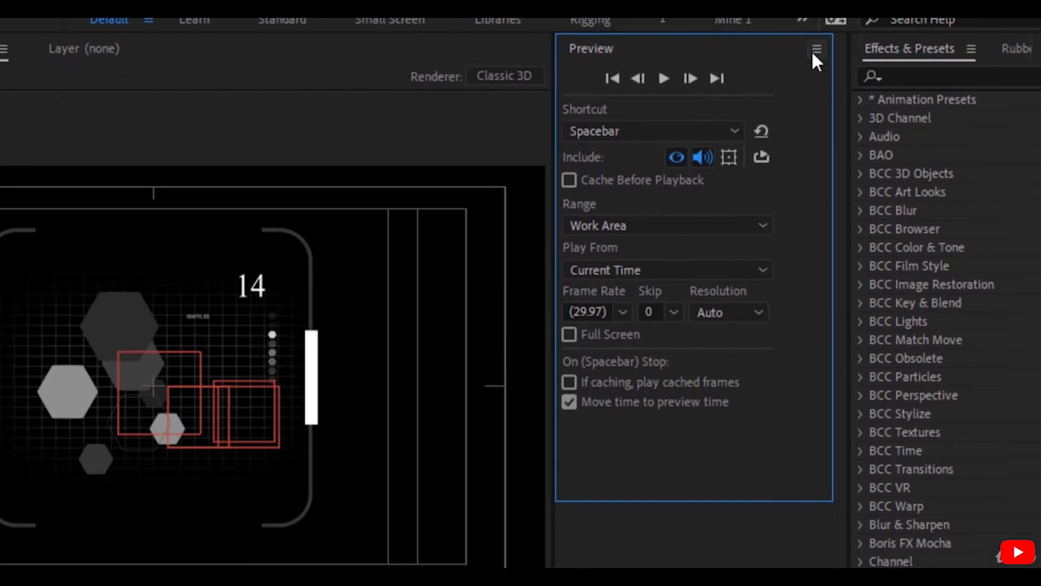
left_click(815, 50)
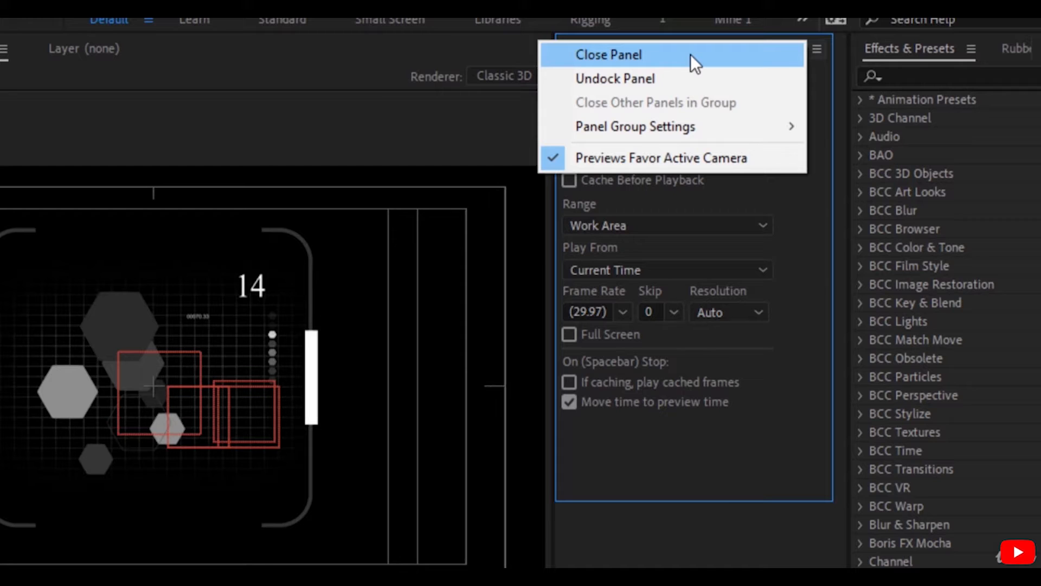
mouse_move(678, 74)
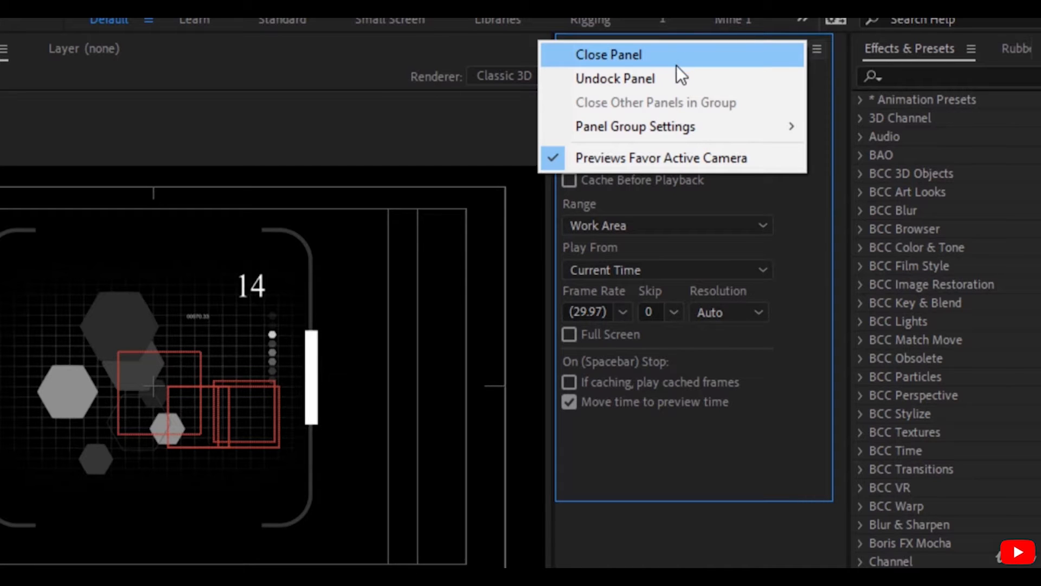
mouse_move(664, 84)
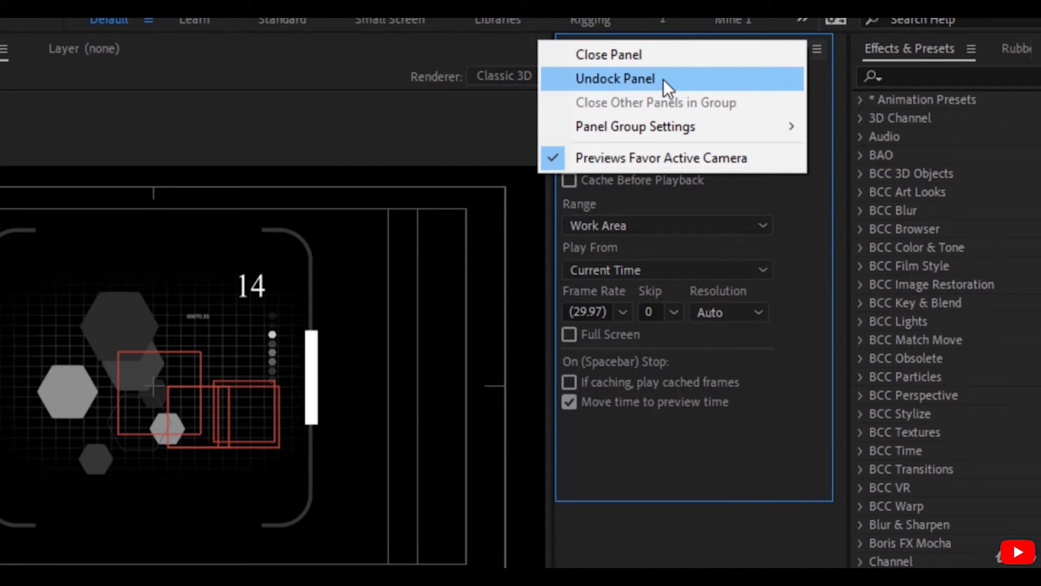
mouse_move(646, 126)
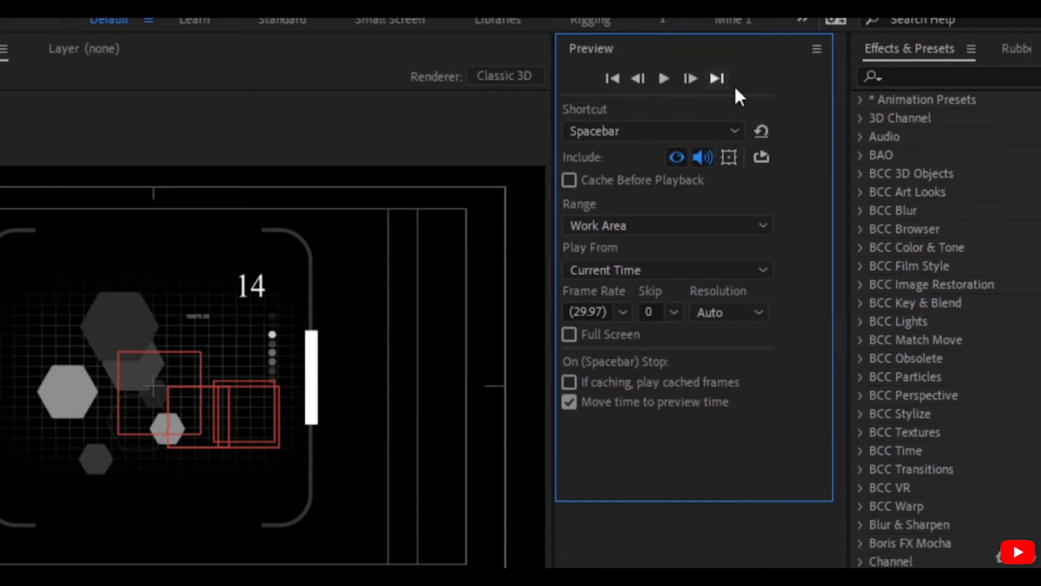
mouse_move(706, 92)
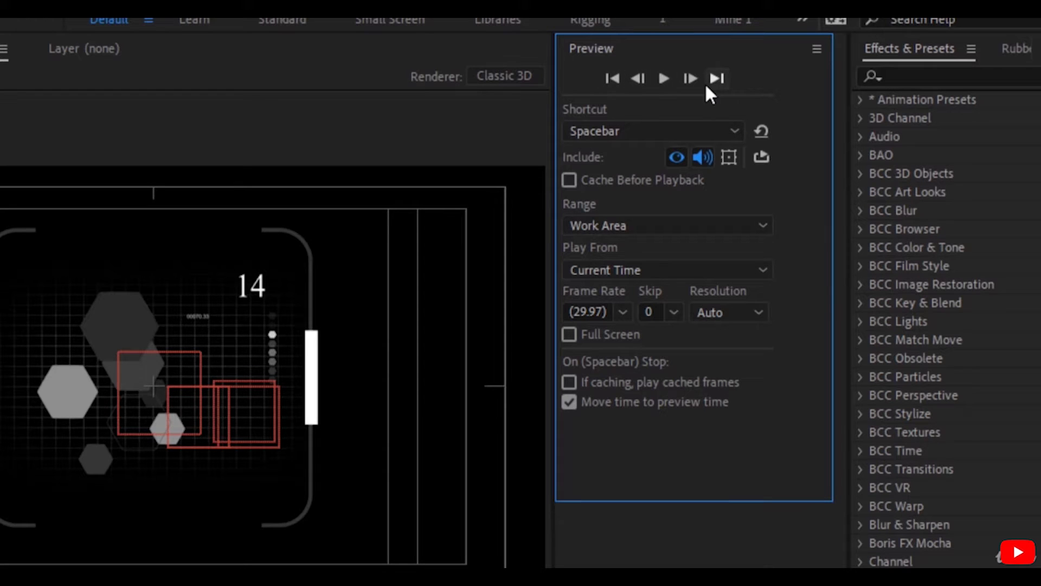
mouse_move(666, 87)
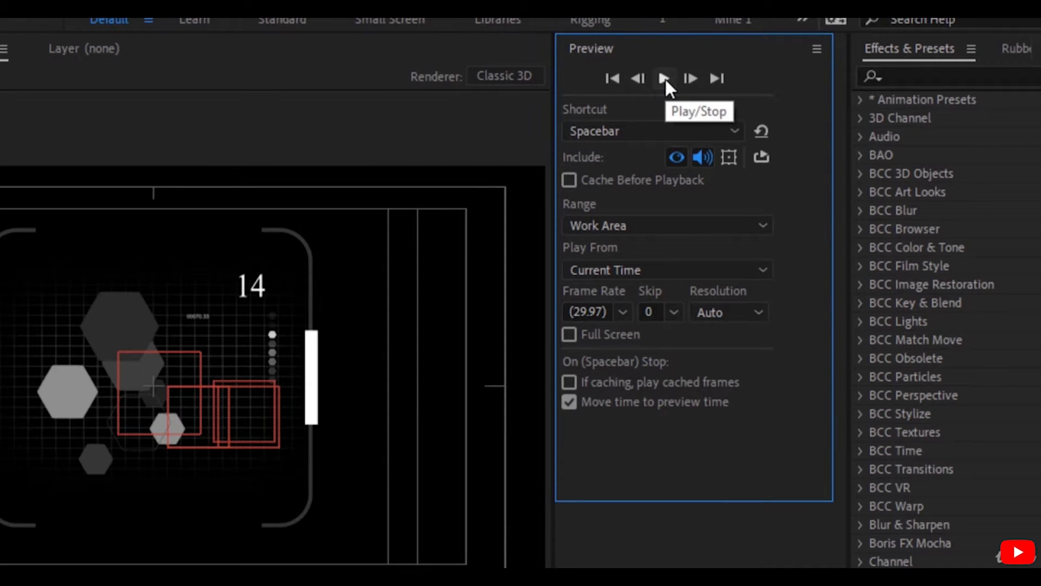
left_click(664, 78)
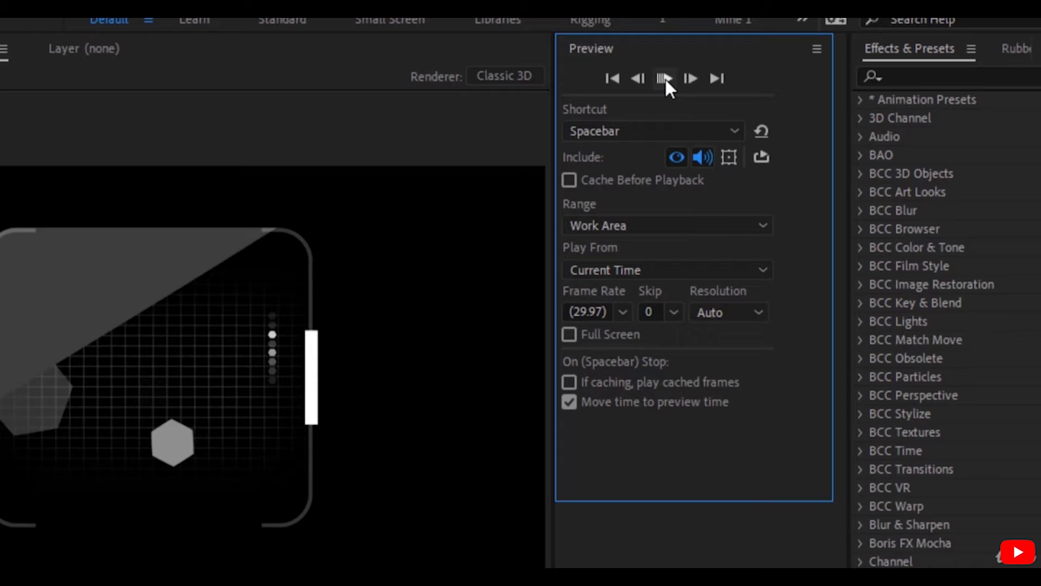
left_click(661, 79)
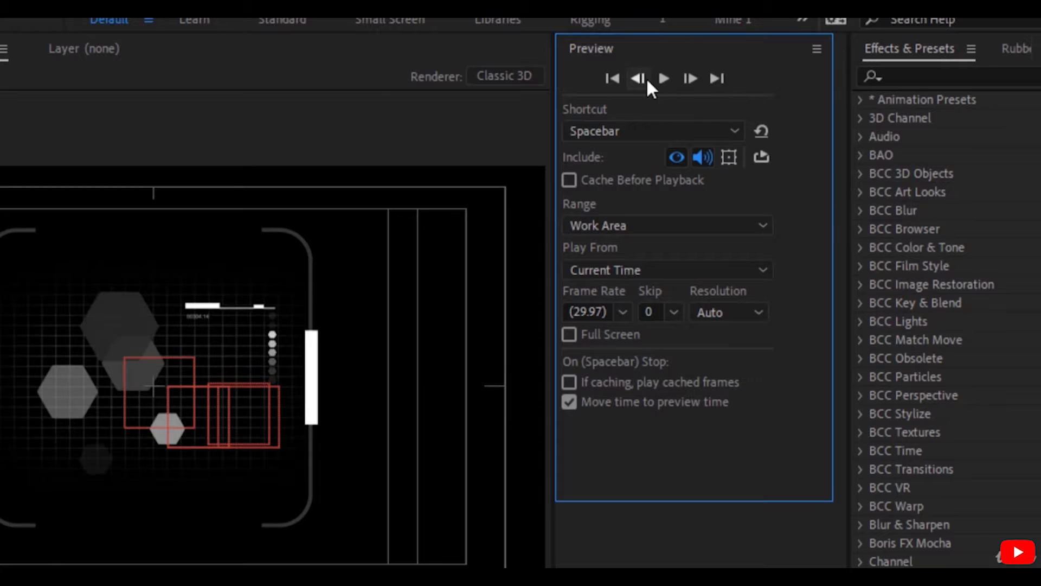
left_click(690, 78)
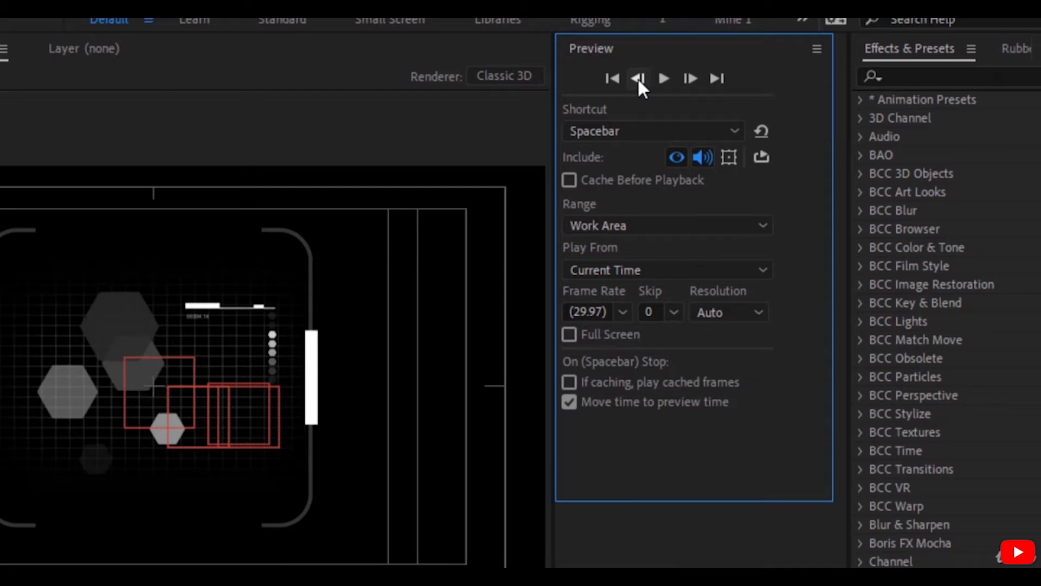
left_click(637, 78)
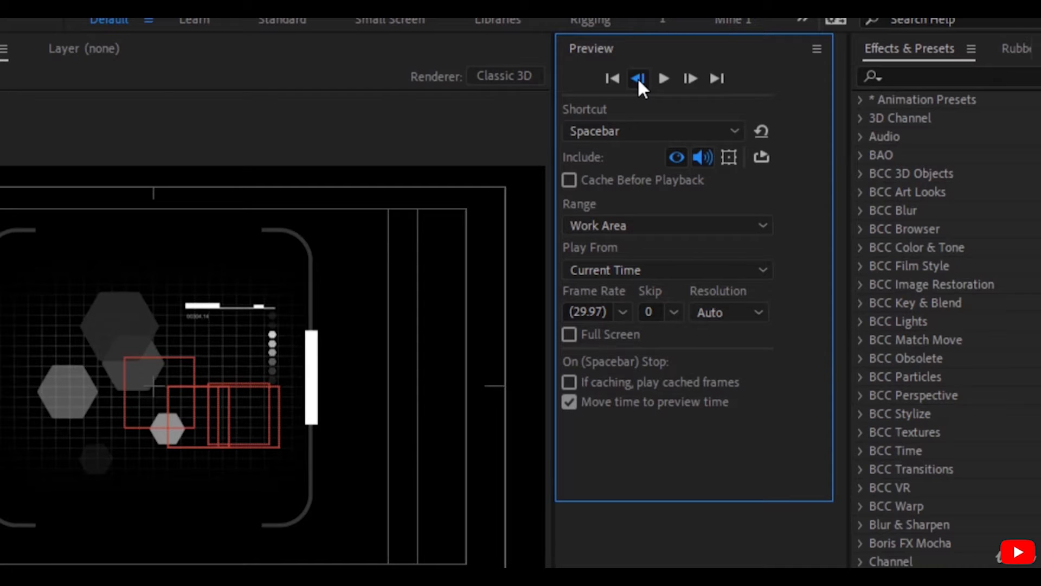
left_click(690, 78)
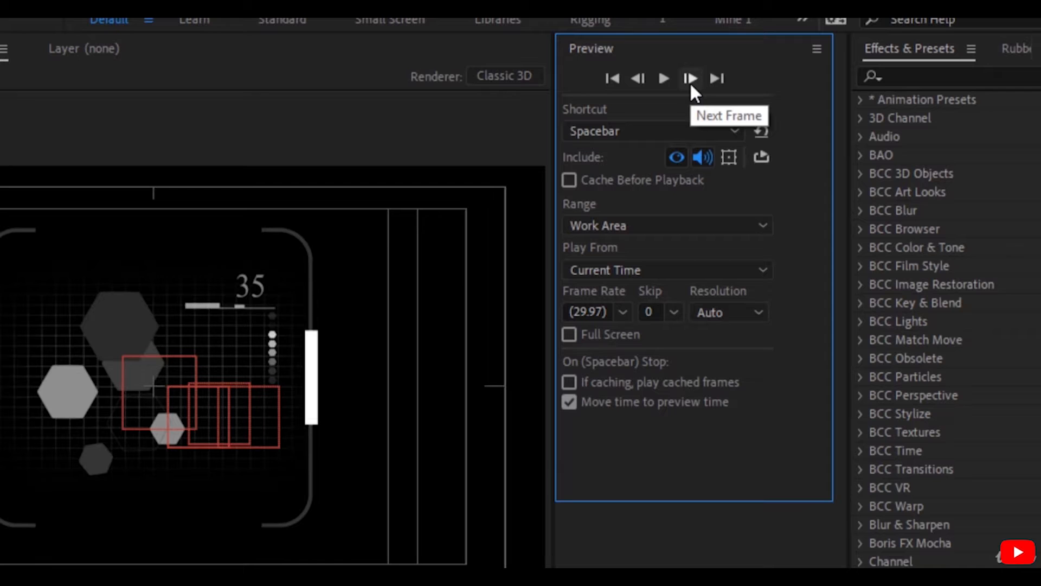
mouse_move(638, 78)
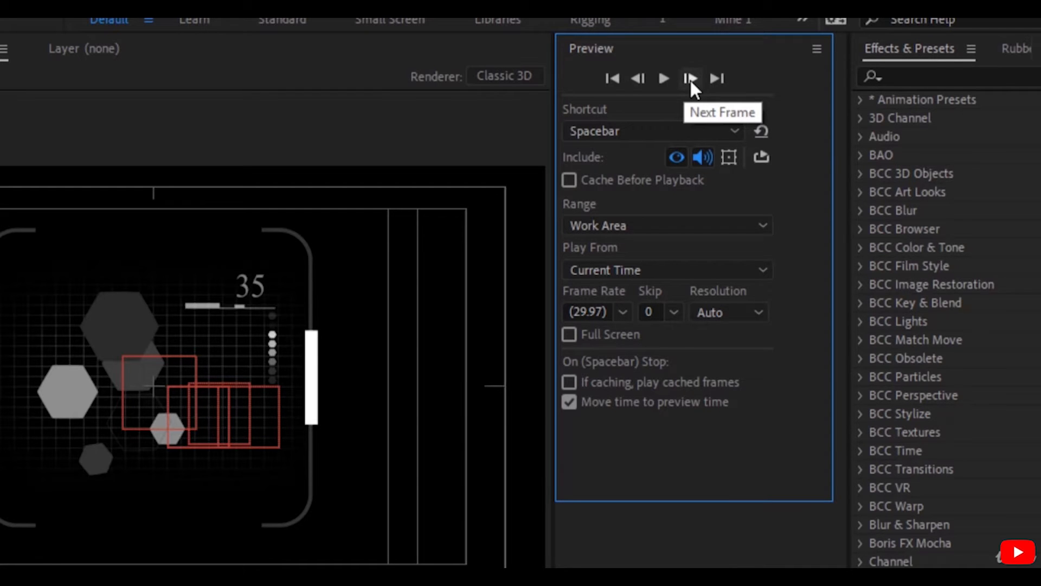
left_click(611, 78)
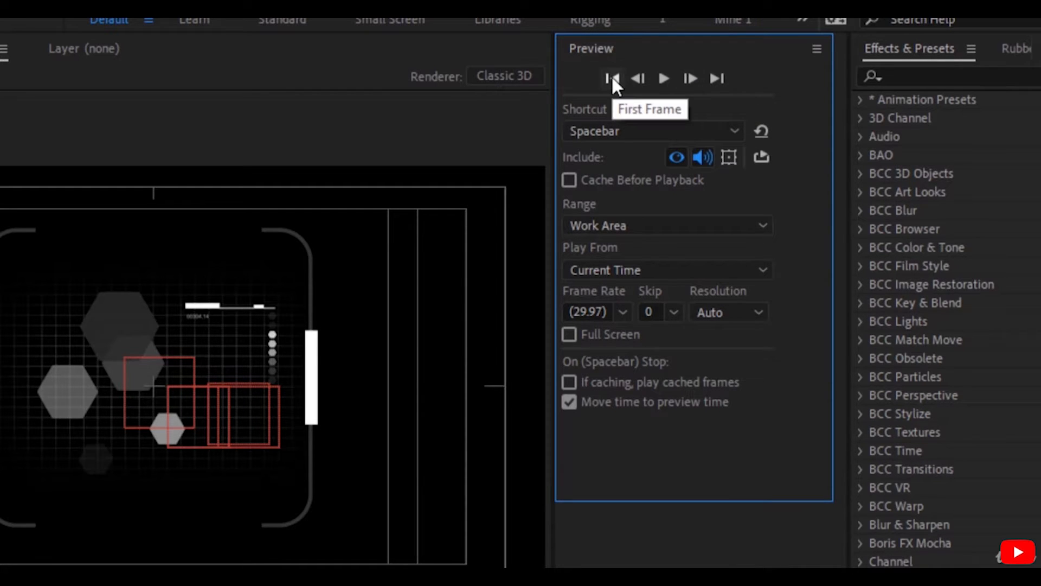
left_click(610, 78)
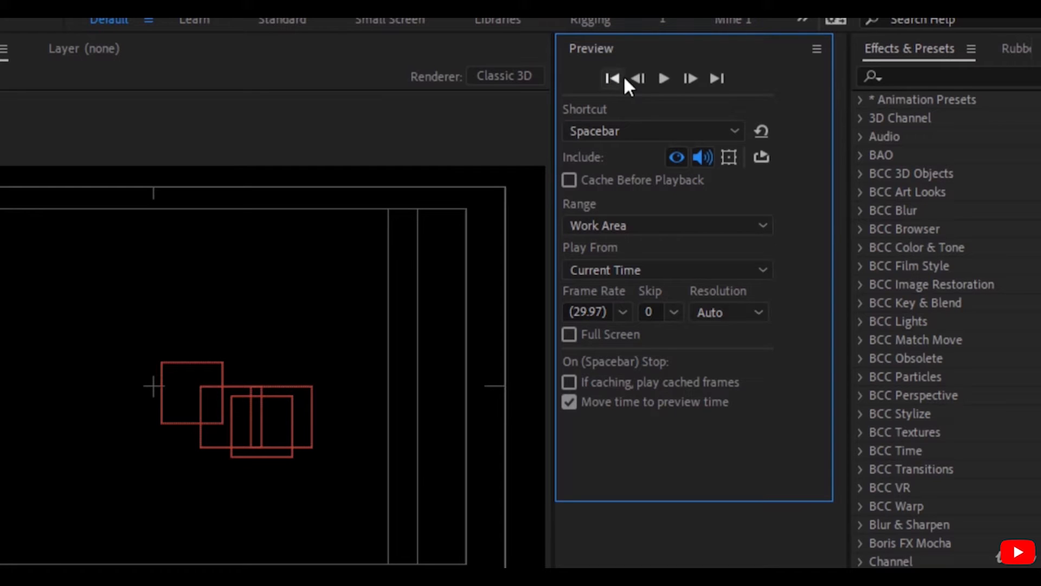
left_click(715, 78)
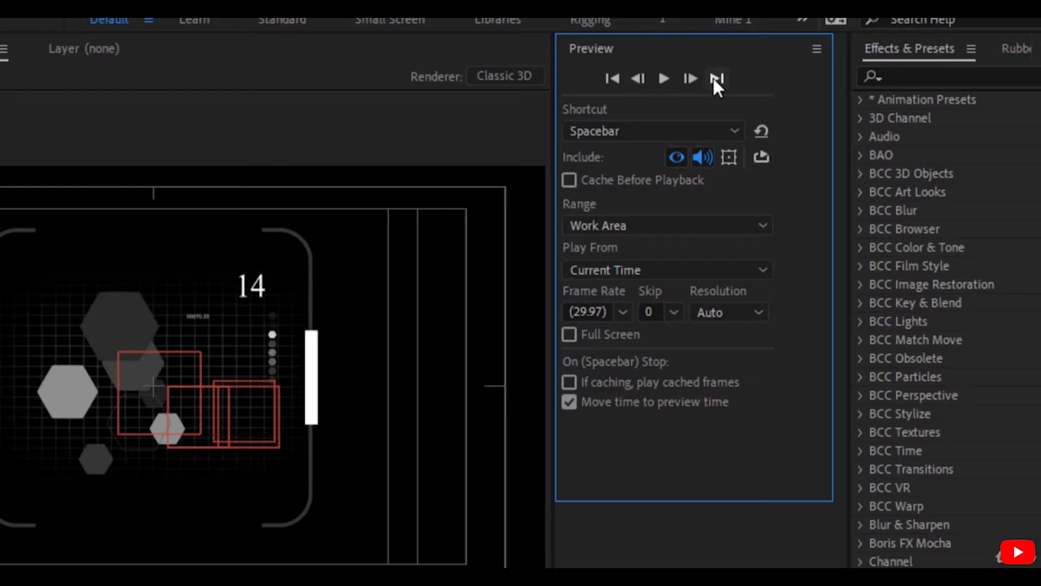
mouse_move(761, 131)
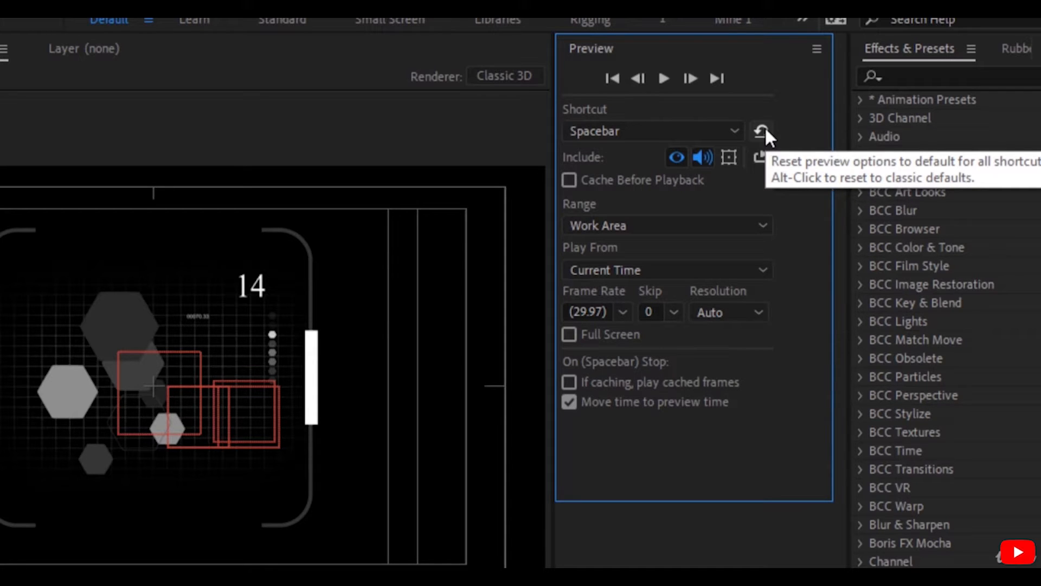
mouse_move(762, 168)
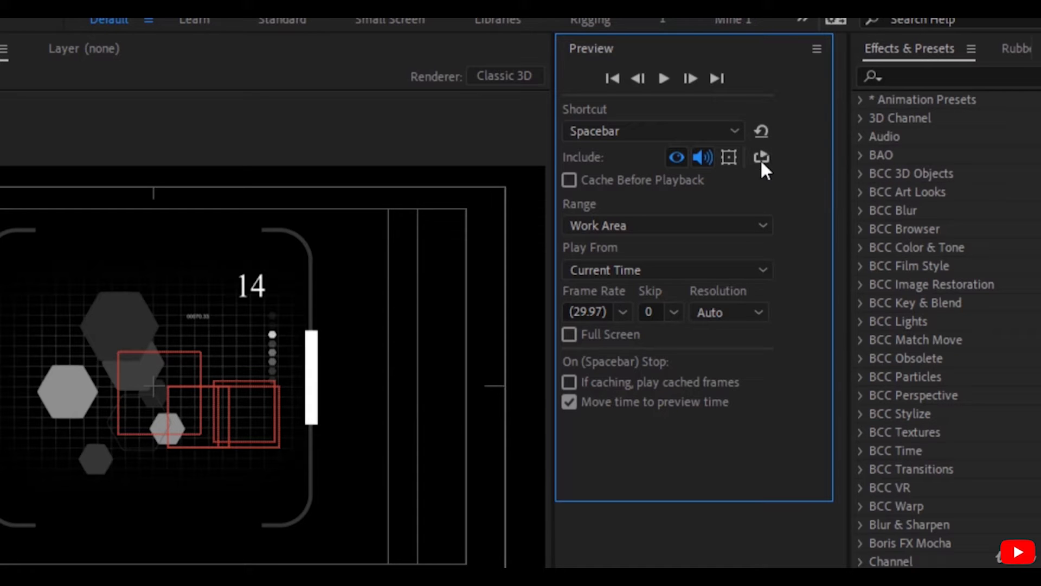
mouse_move(762, 136)
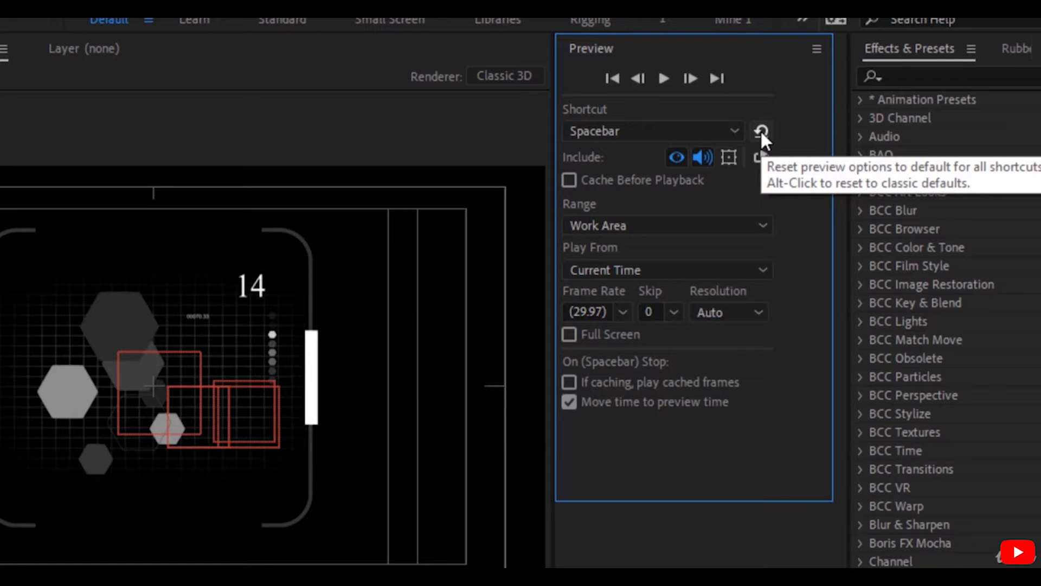
mouse_move(646, 143)
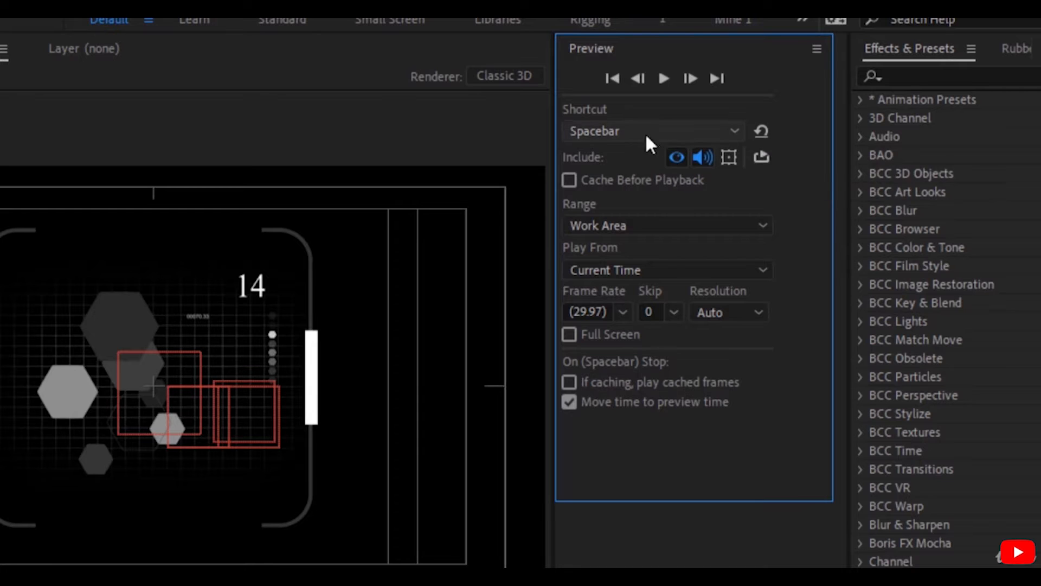
left_click(652, 131)
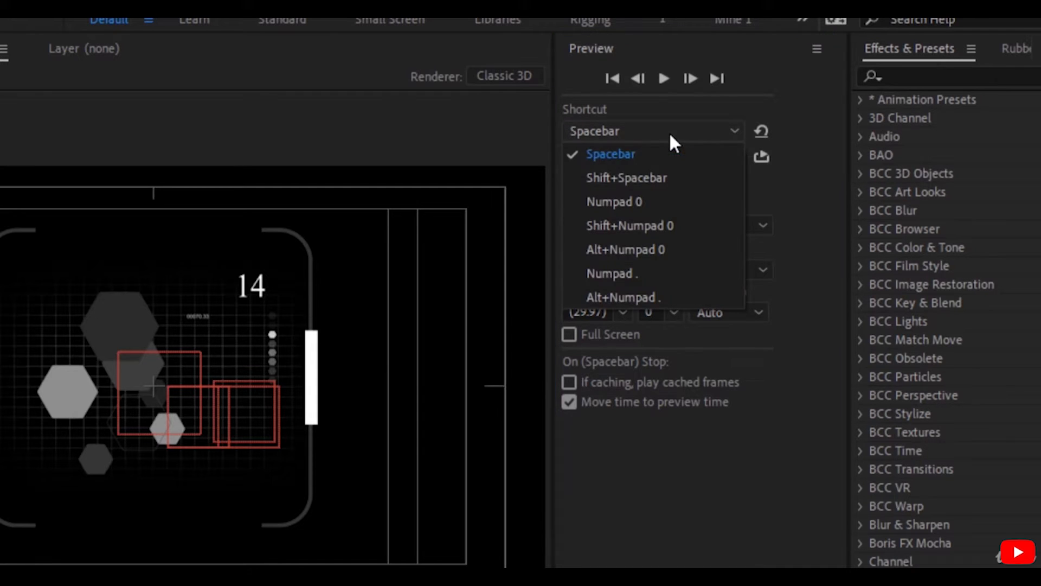
mouse_move(670, 163)
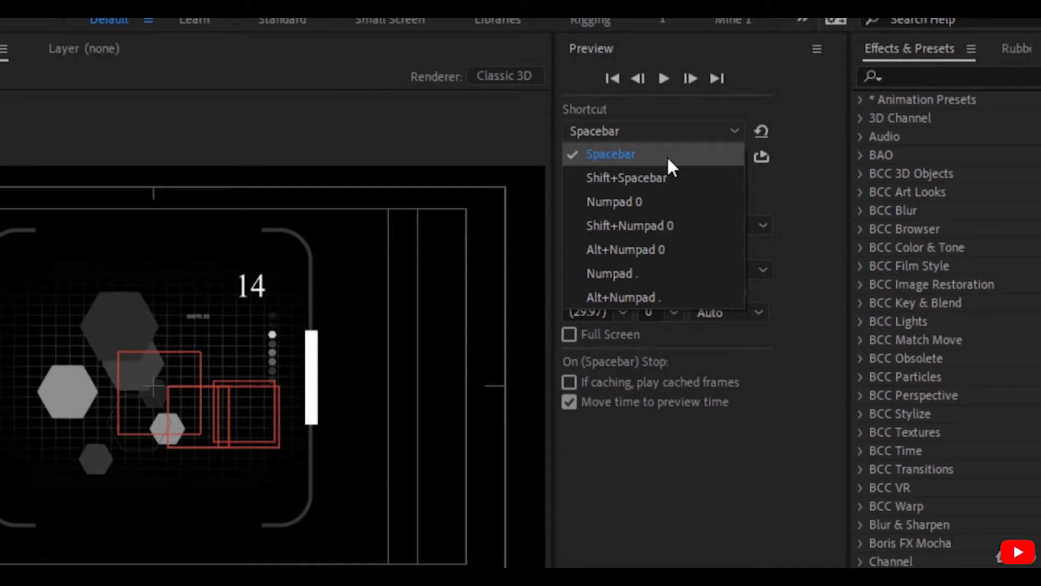
mouse_move(644, 281)
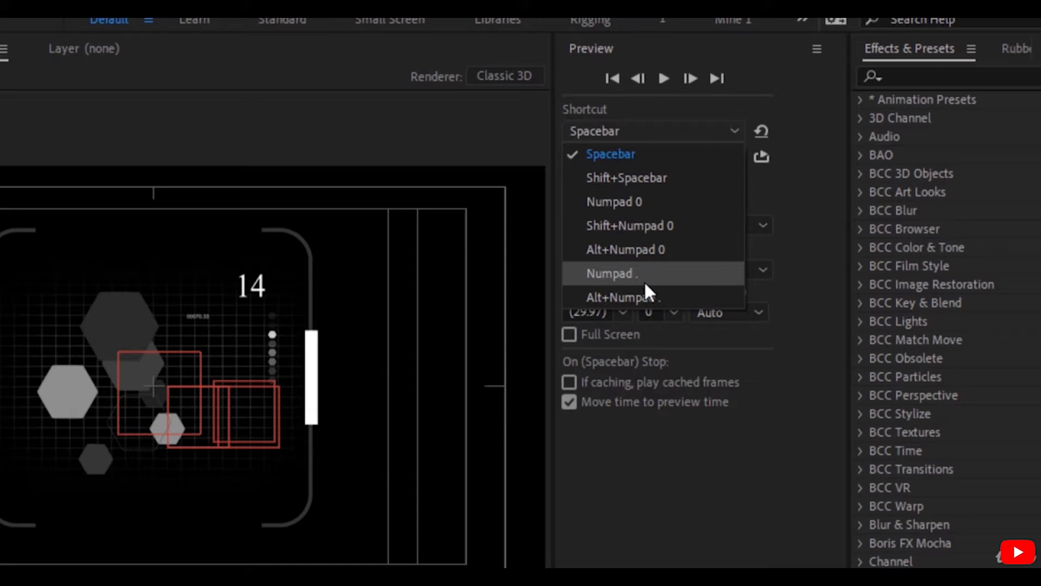
mouse_move(644, 215)
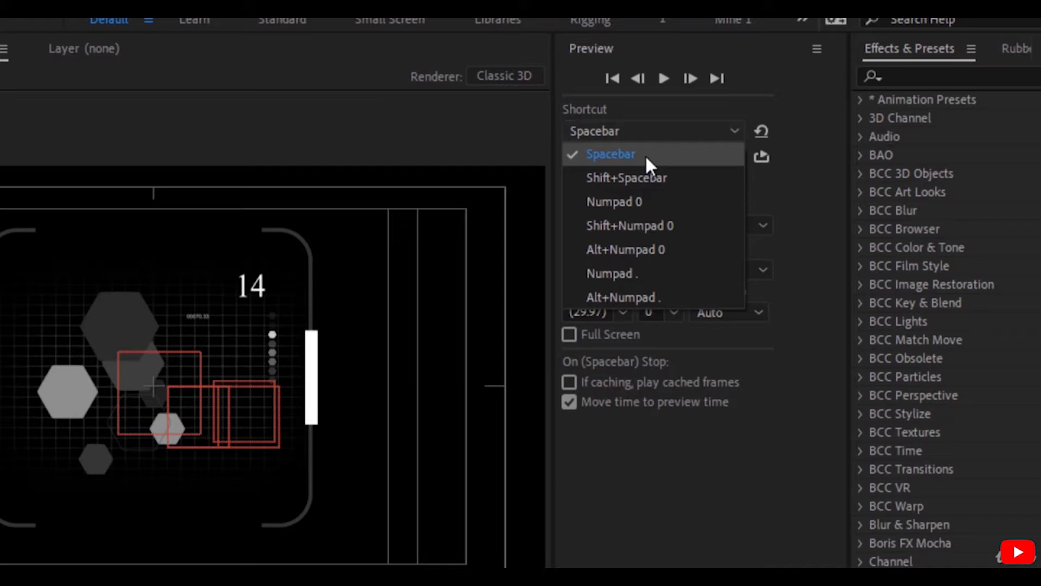
left_click(610, 154)
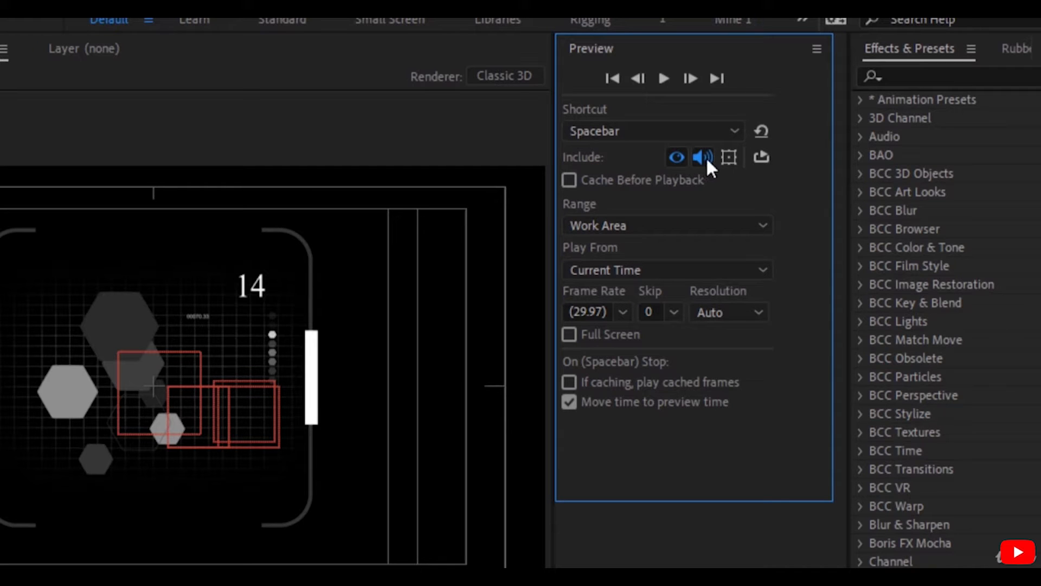
mouse_move(700, 157)
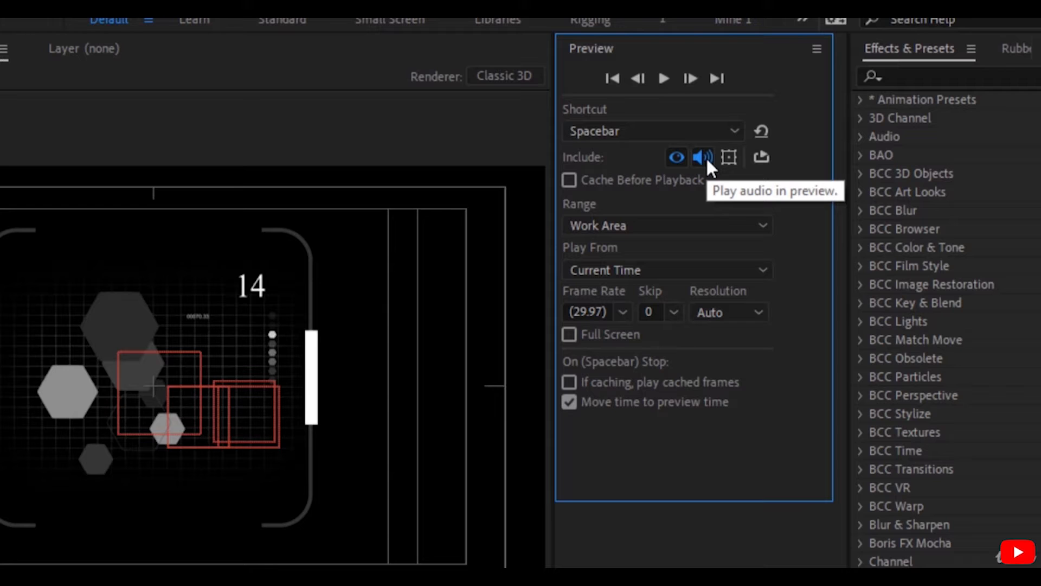
mouse_move(676, 157)
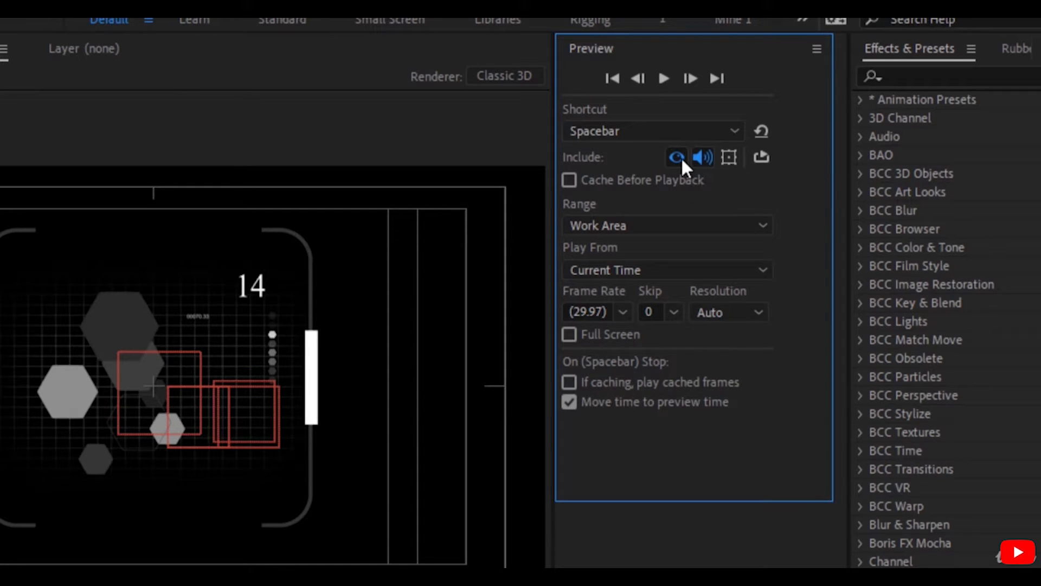
mouse_move(761, 158)
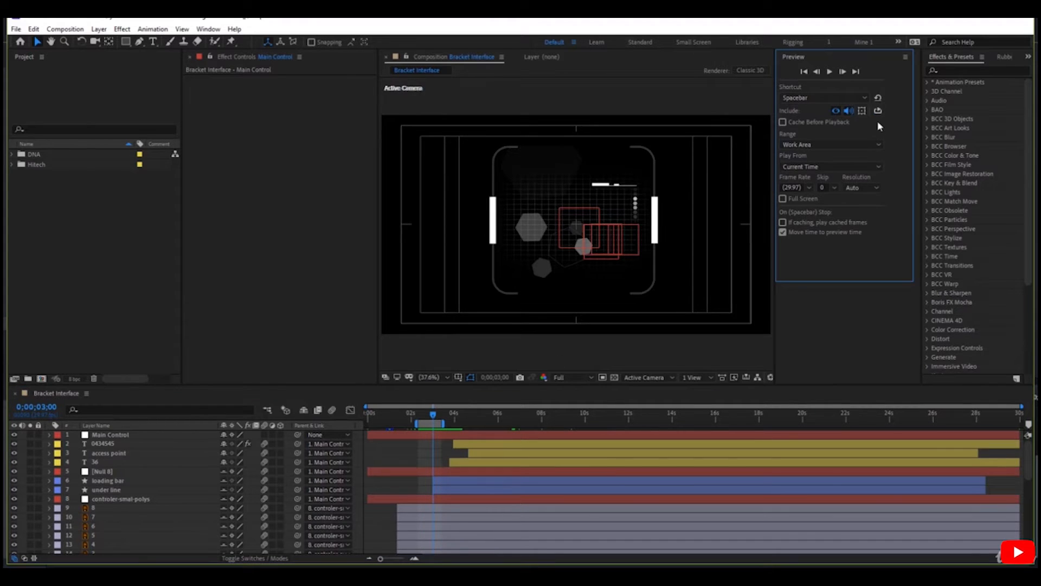
mouse_move(867, 112)
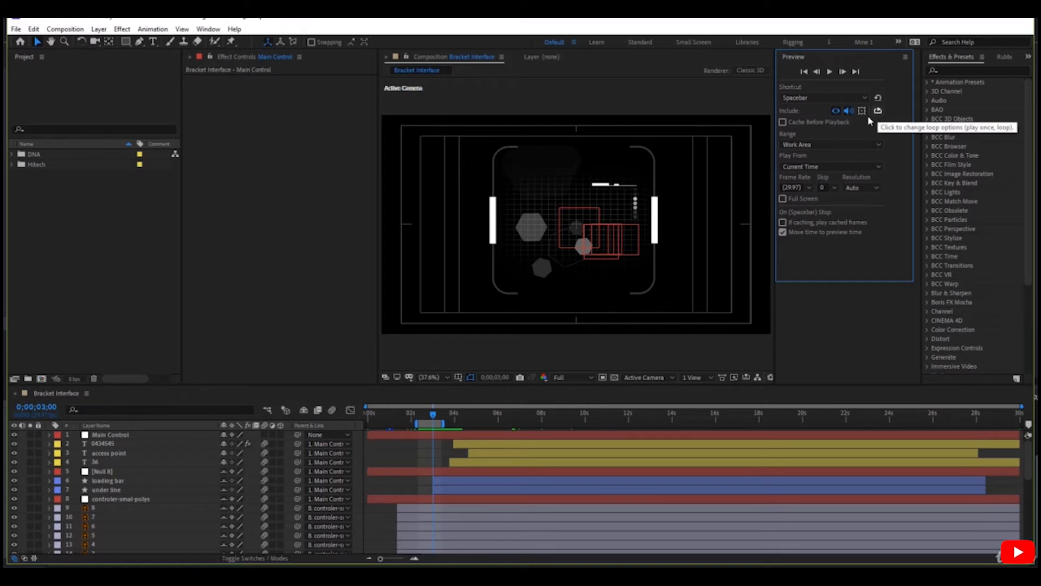
Toggle the loop option, then play the preview and stop it around the eight-second mark
left_click(828, 71)
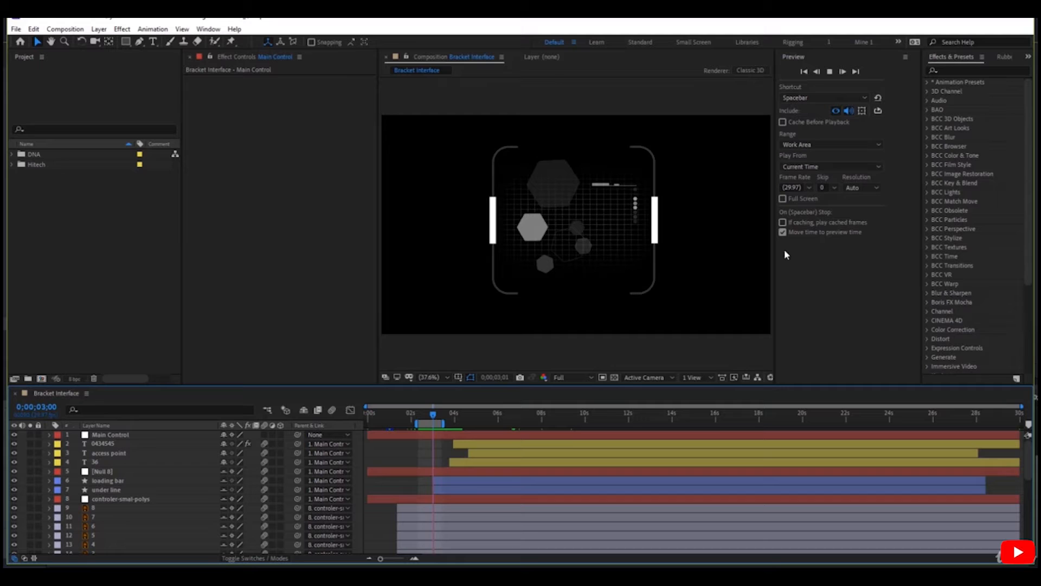
left_click(861, 110)
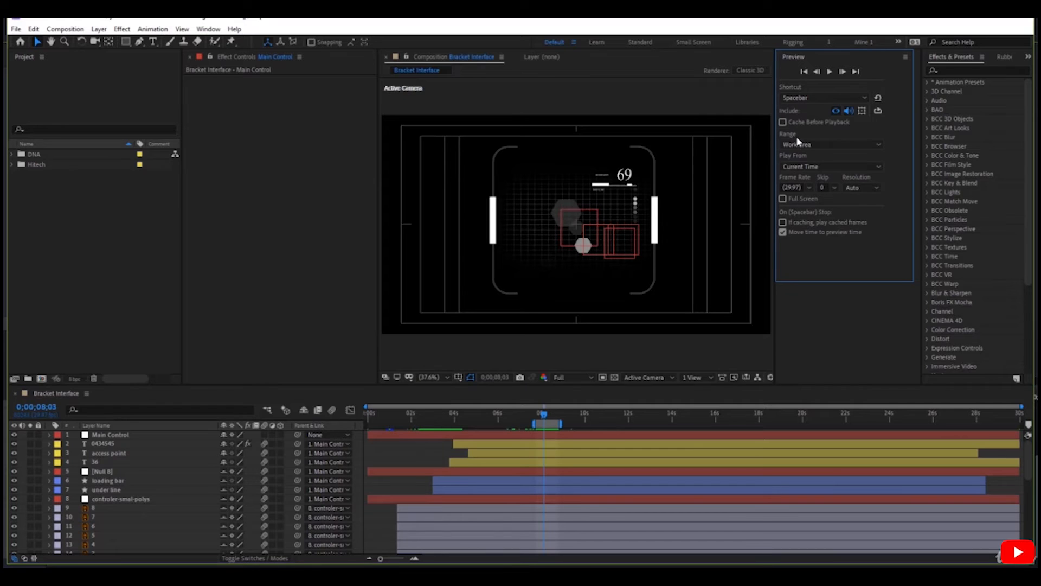
Set the preview range to Work Area Extended By Current Time and place the current time inside it
left_click(830, 144)
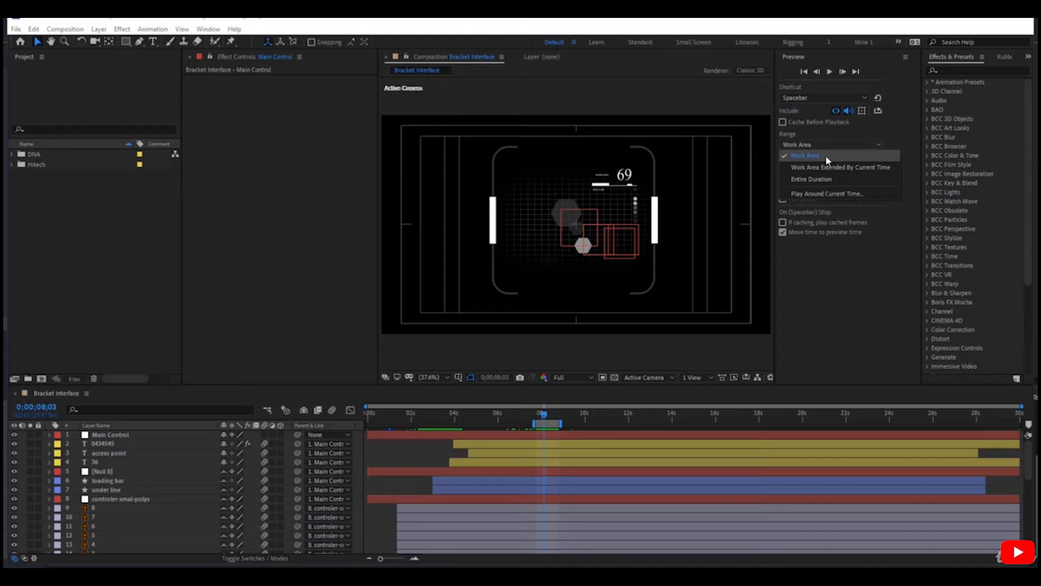
left_click(805, 156)
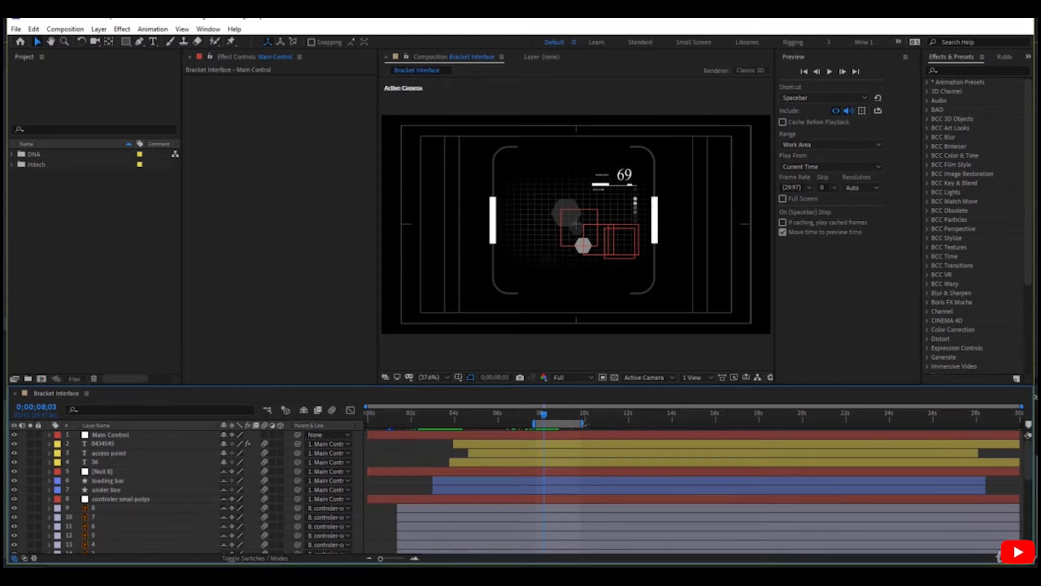
left_click(542, 419)
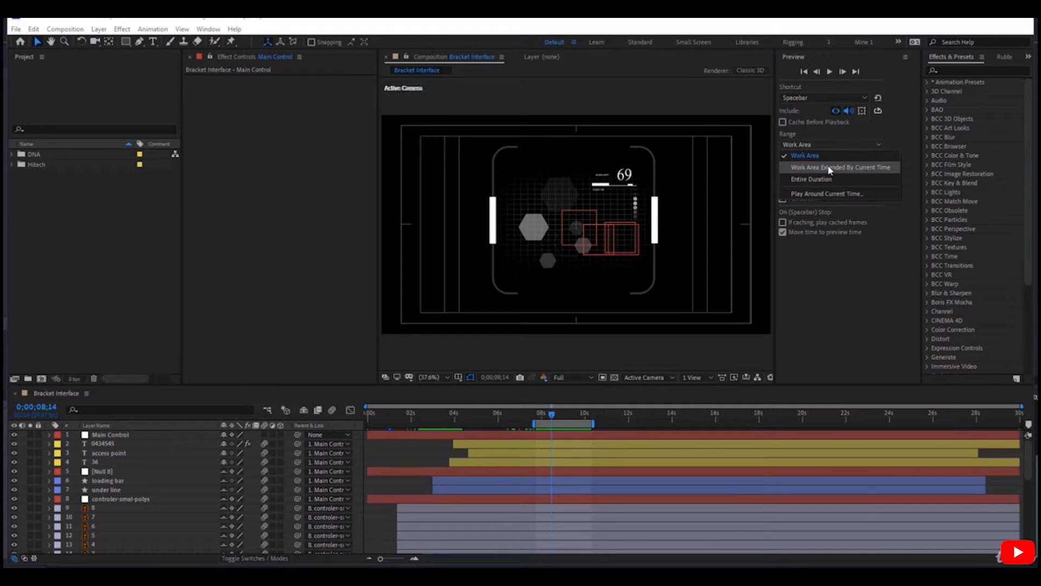
mouse_move(864, 172)
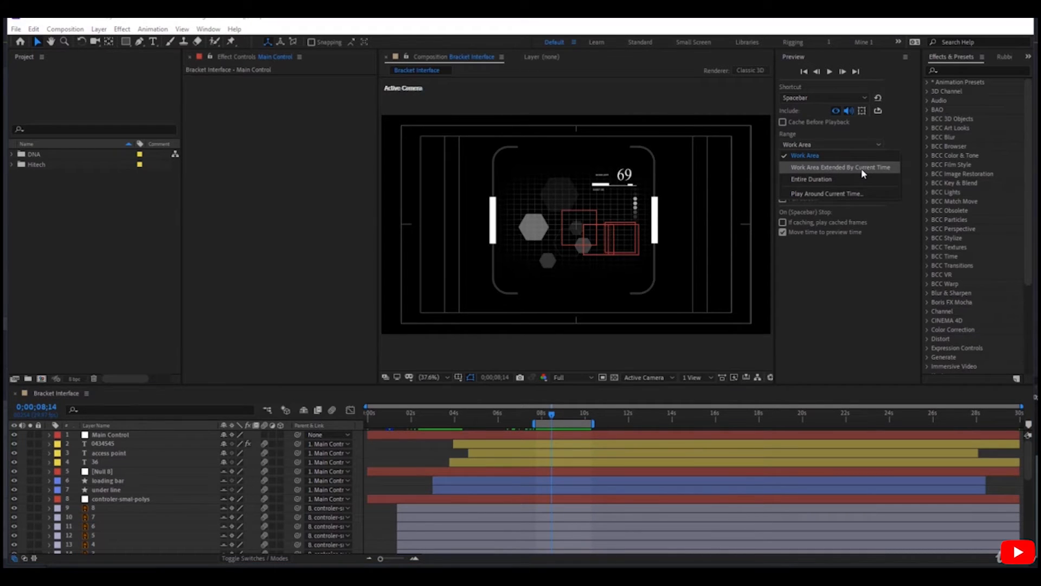
left_click(841, 167)
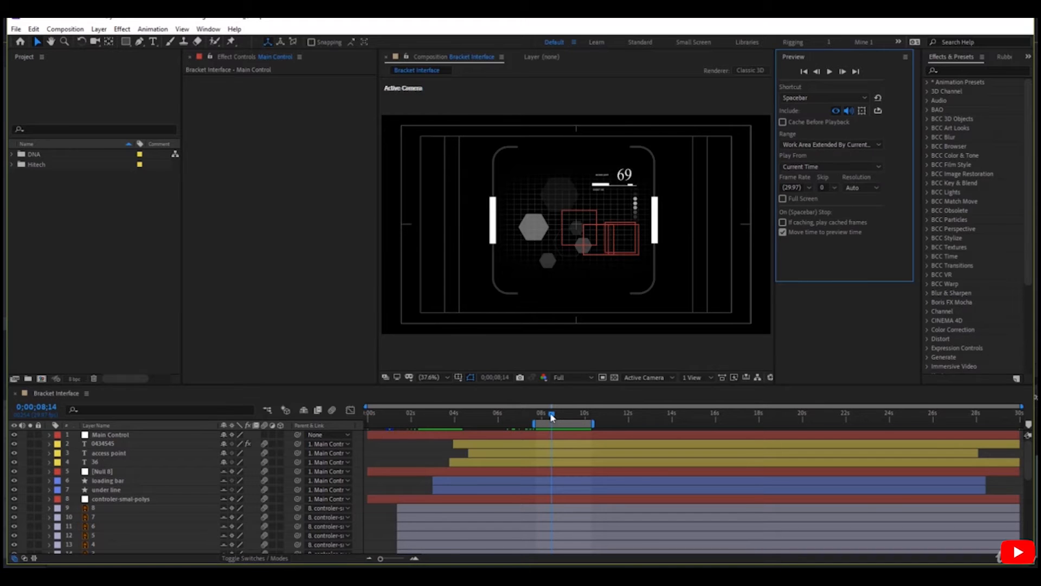
left_click(627, 420)
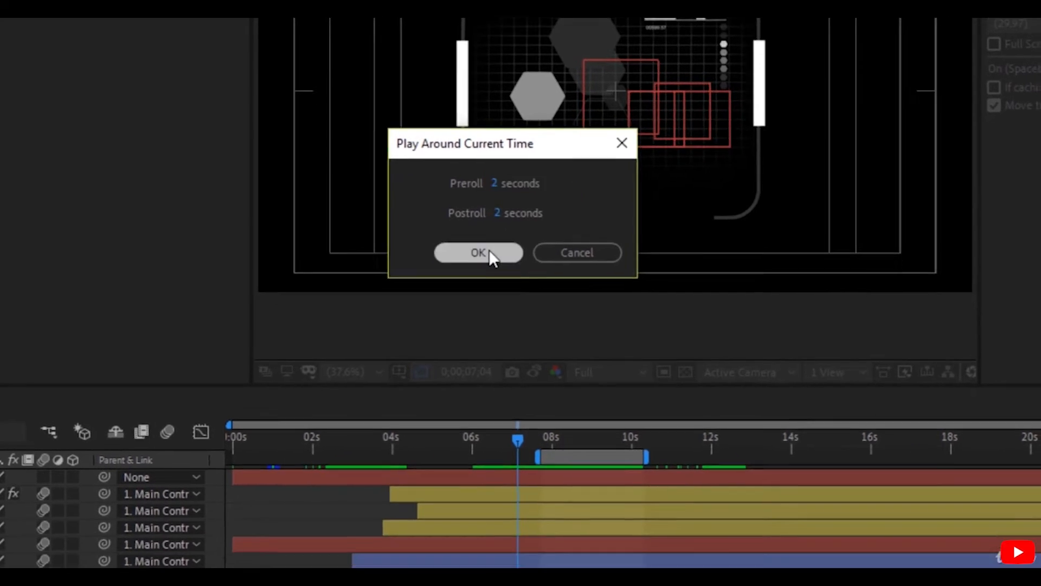
Confirm Play Around Current Time with 2-second preroll and postroll
left_click(477, 253)
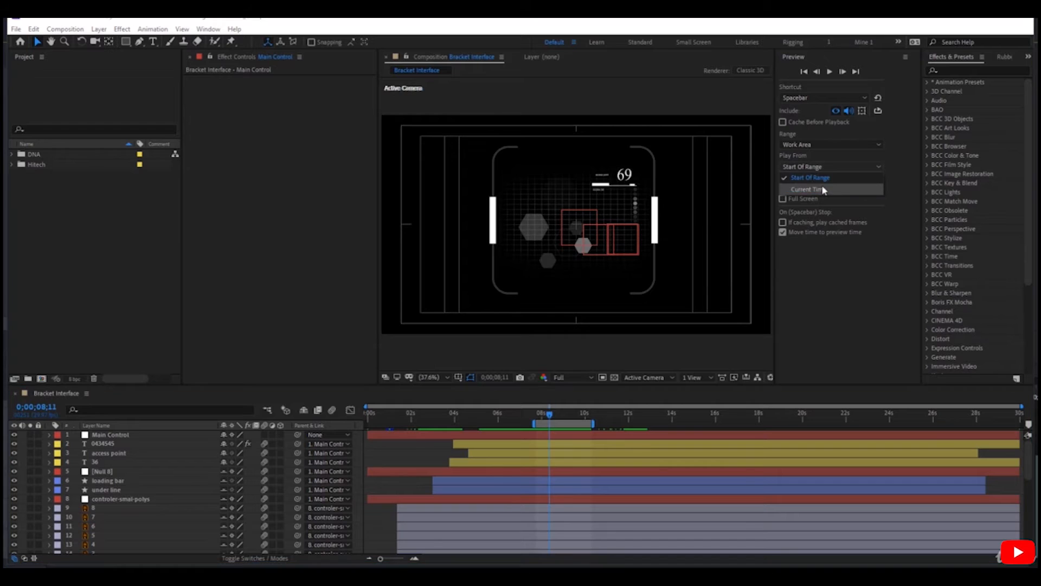
Set Play From to Current Time and reposition the current time within the work area
left_click(809, 189)
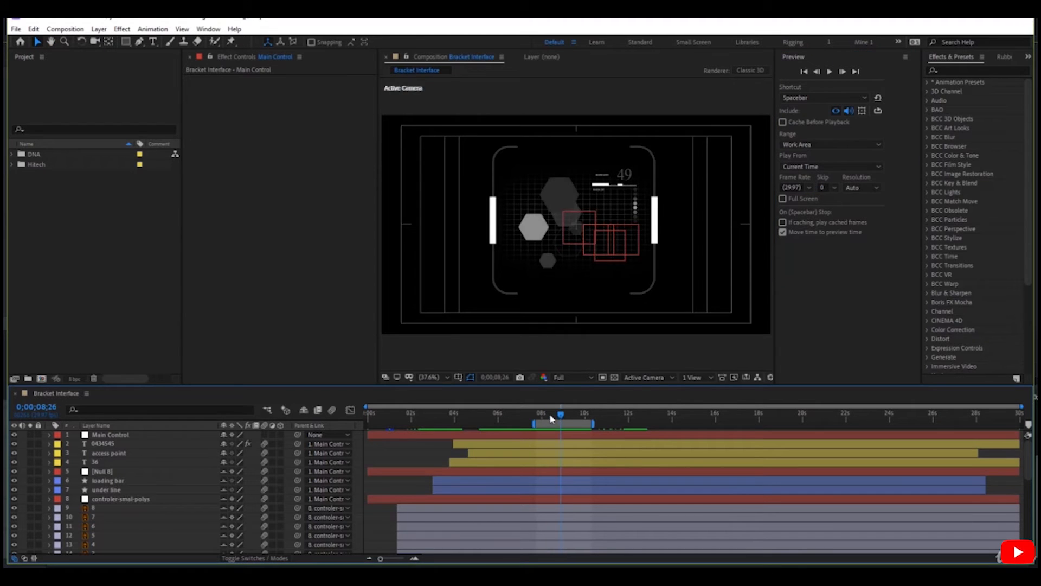
left_click(831, 167)
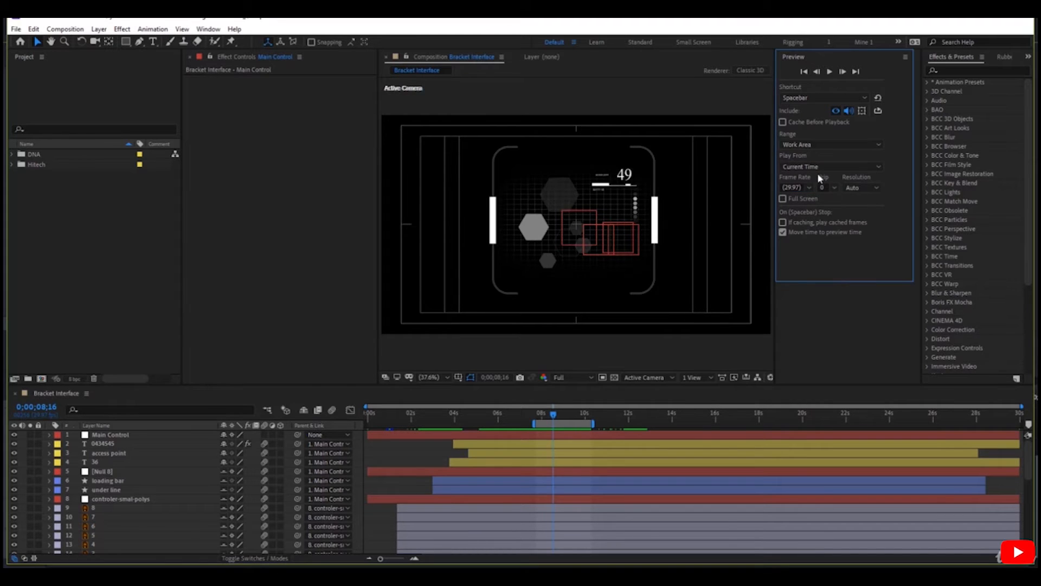
left_click(830, 167)
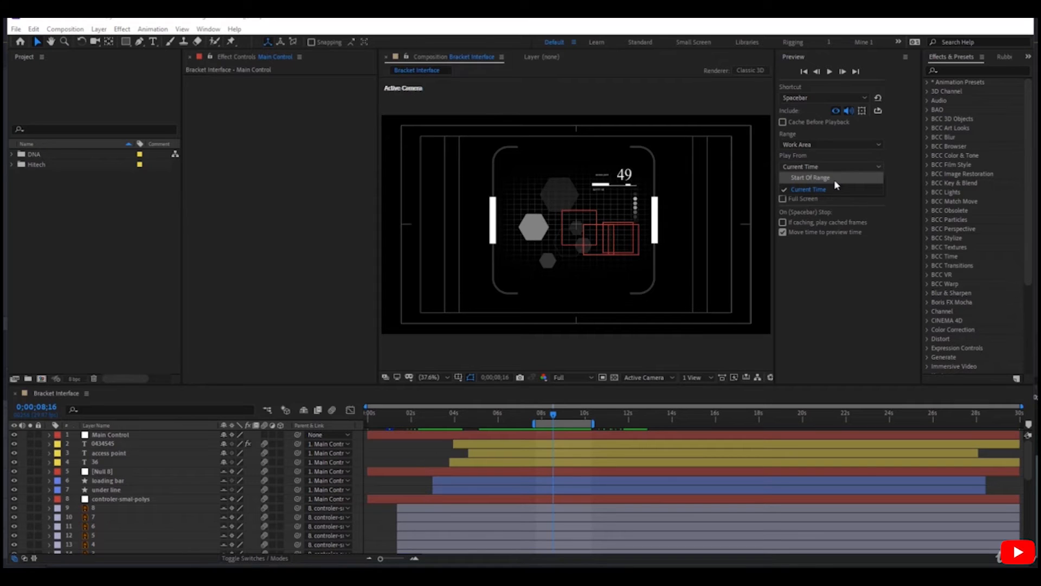
Keep Play From on Current Time and bring up the Composition menu commands
left_click(807, 189)
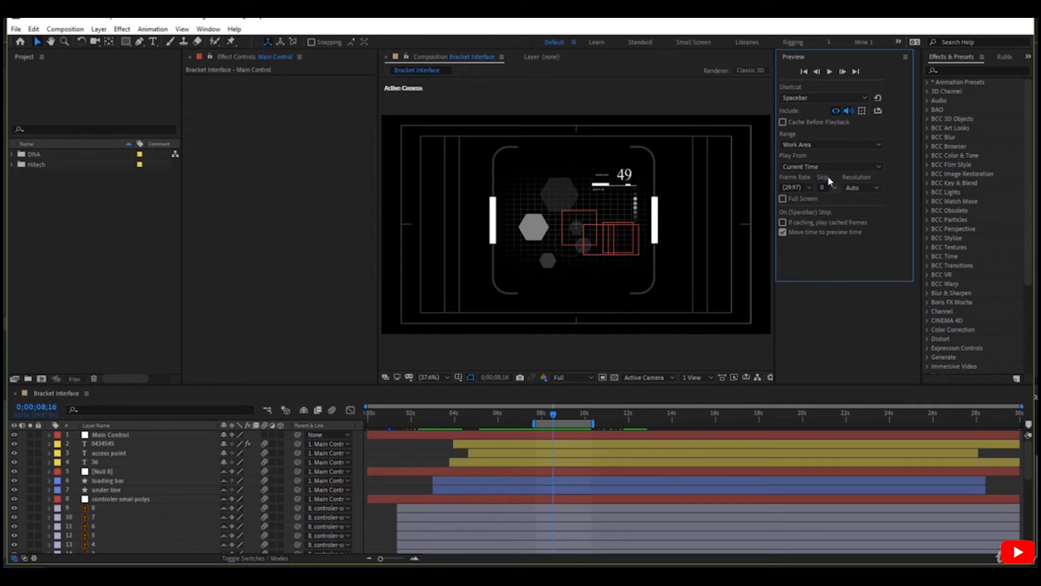
left_click(795, 187)
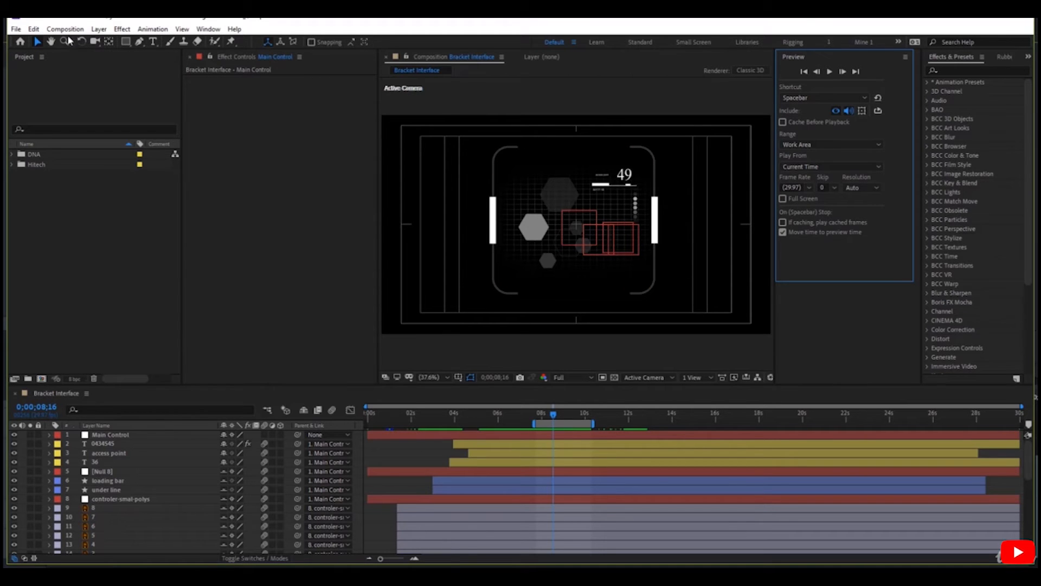
left_click(65, 28)
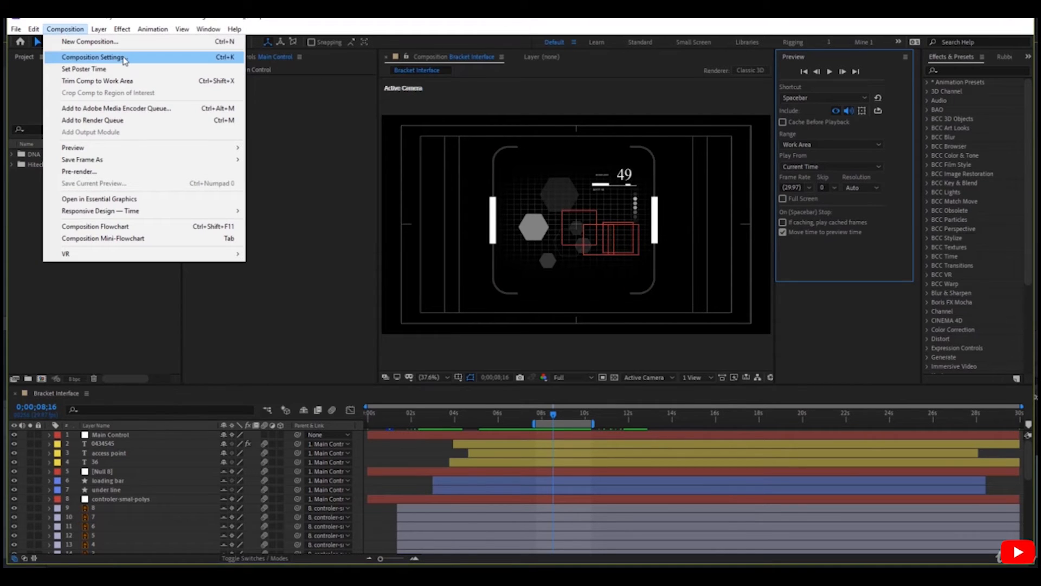
left_click(95, 56)
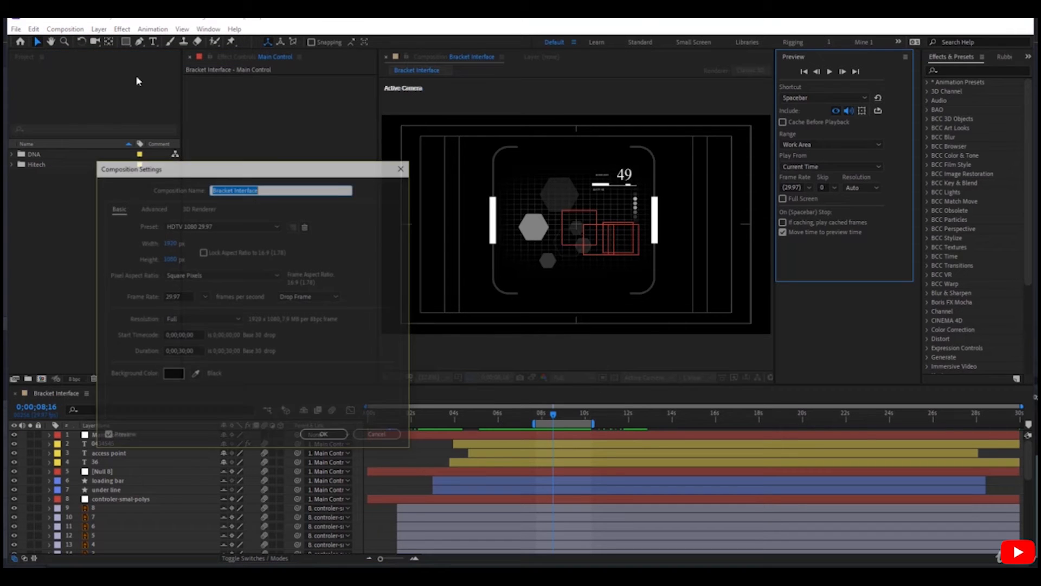
key("Ctrl+K")
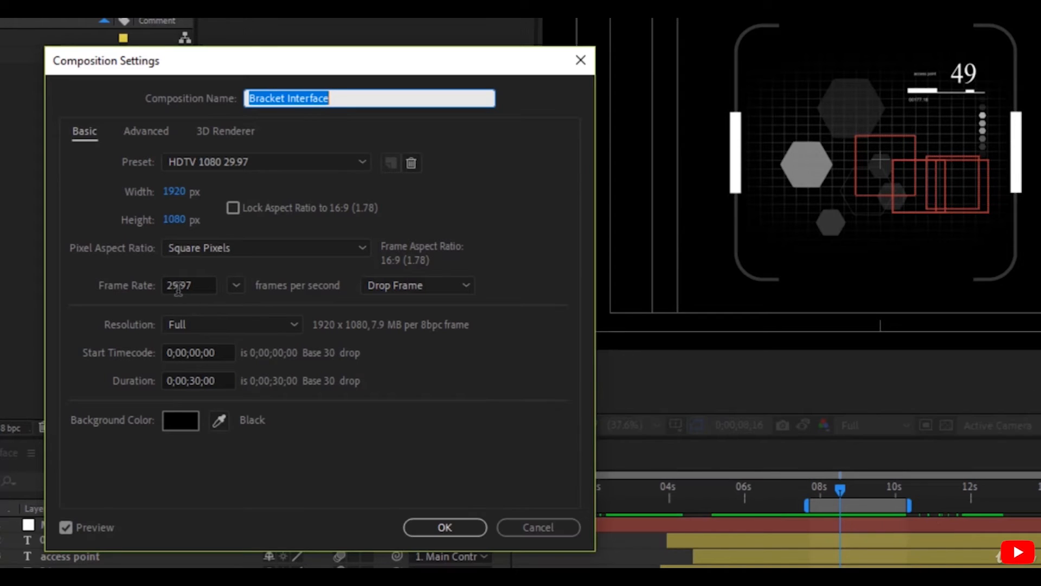
mouse_move(115, 96)
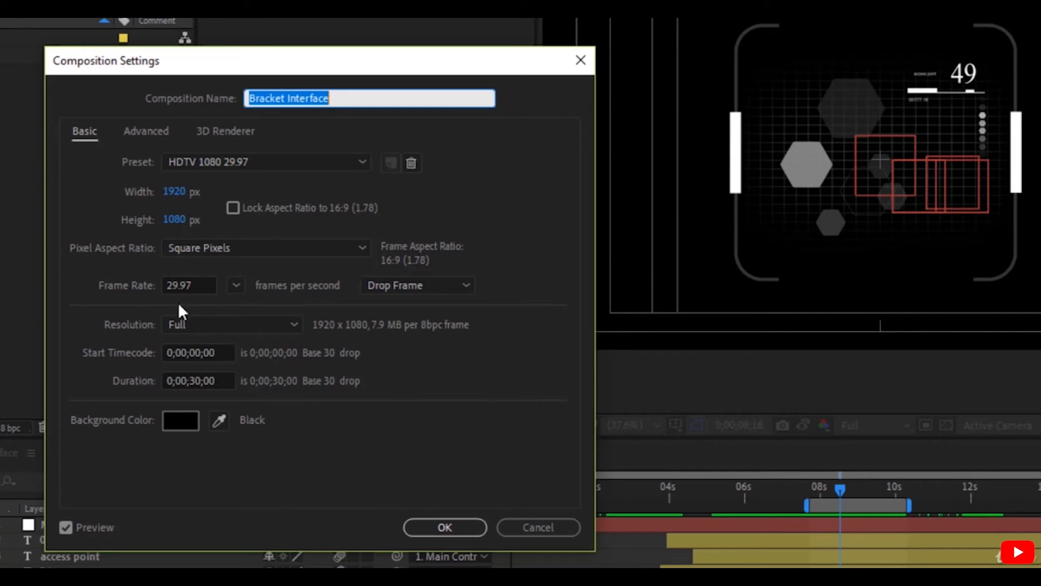
mouse_move(199, 323)
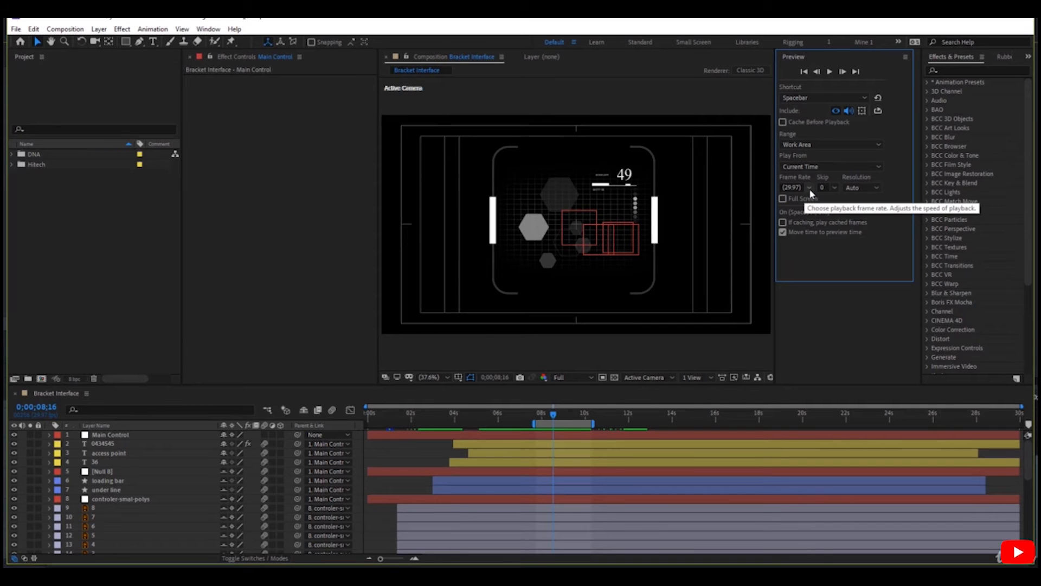
left_click(809, 187)
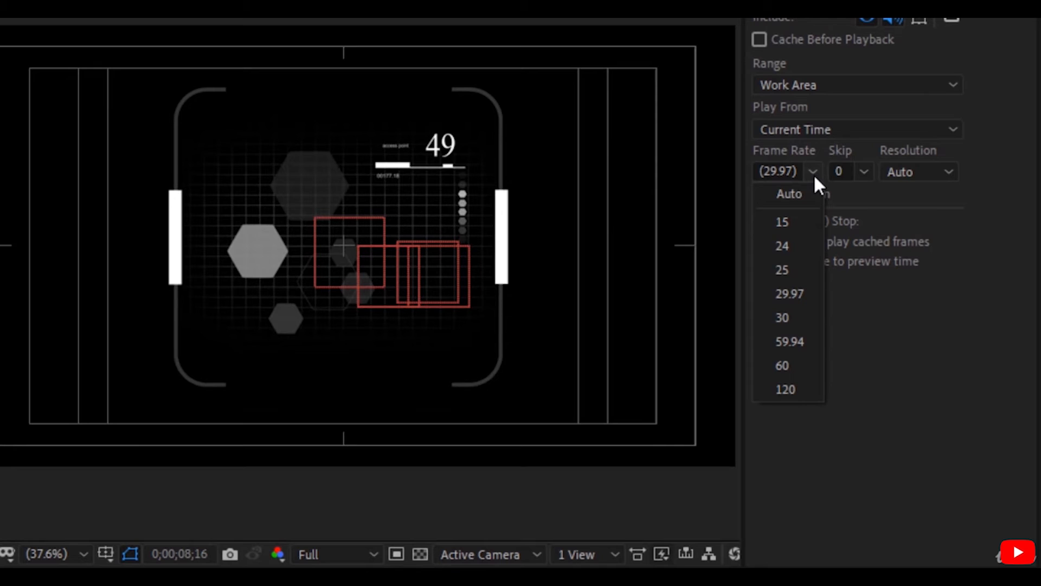
mouse_move(896, 412)
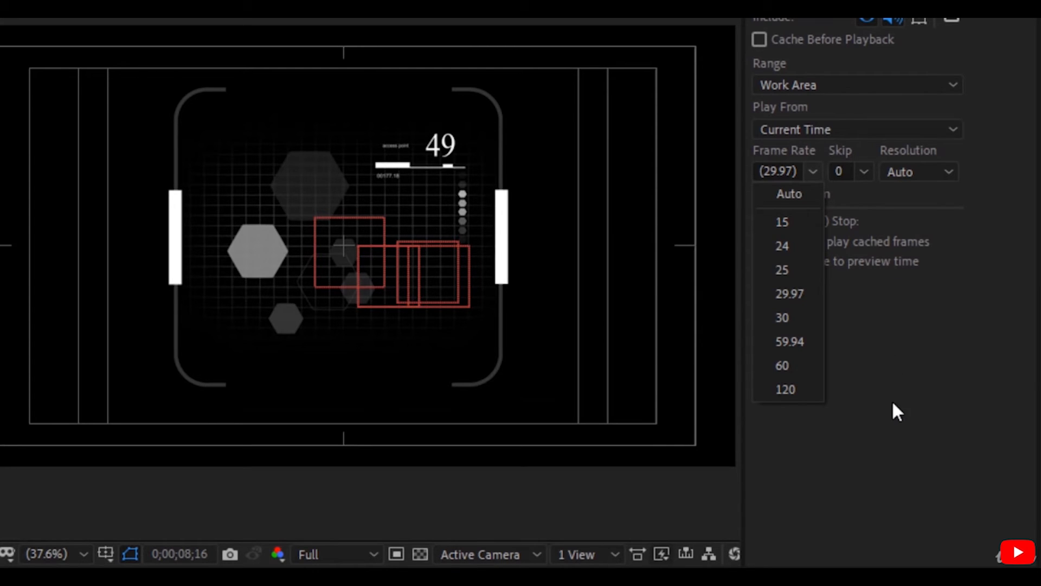
left_click(789, 294)
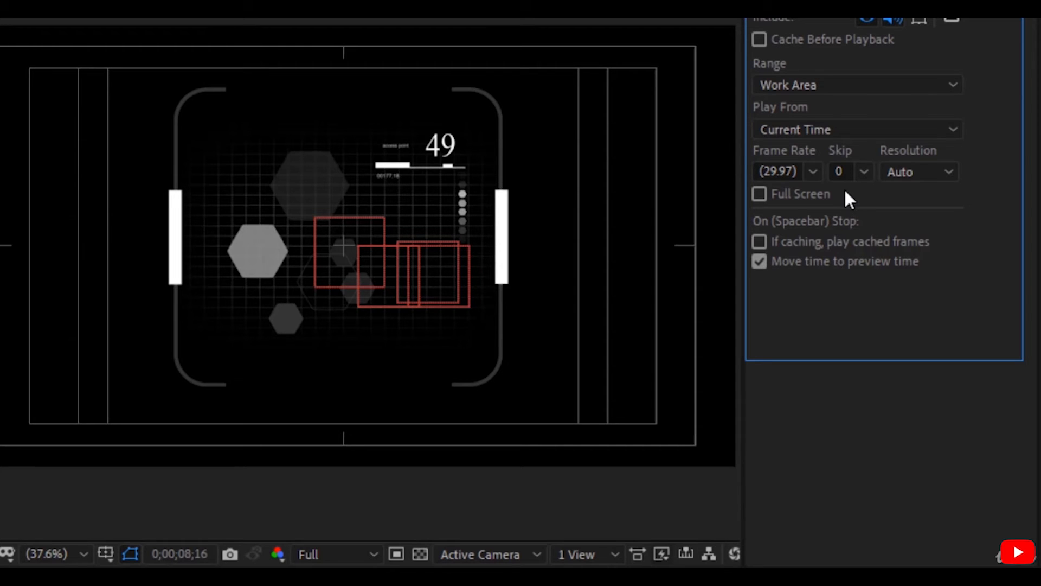
left_click(857, 171)
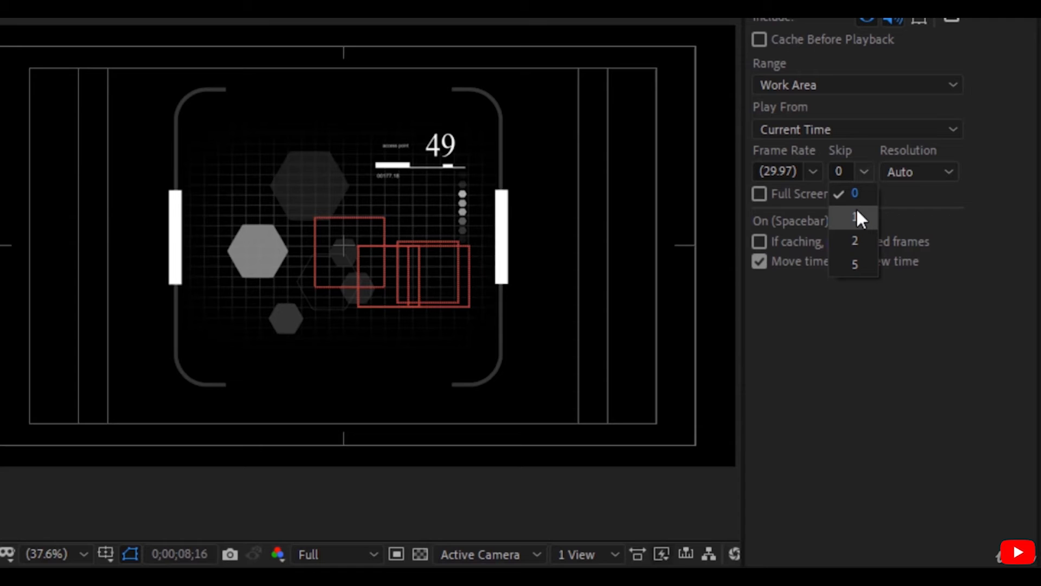
left_click(854, 217)
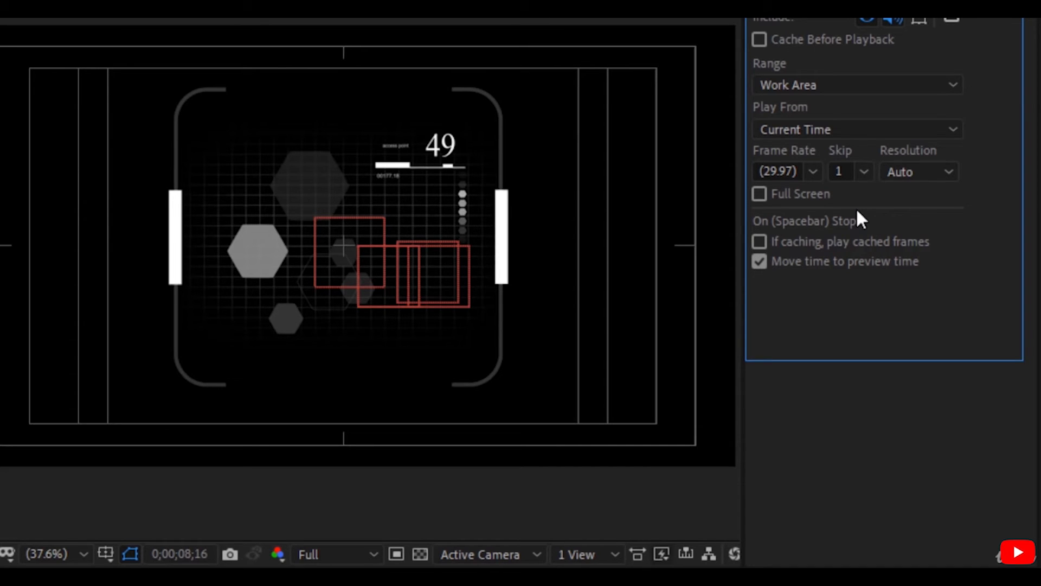
left_click(854, 172)
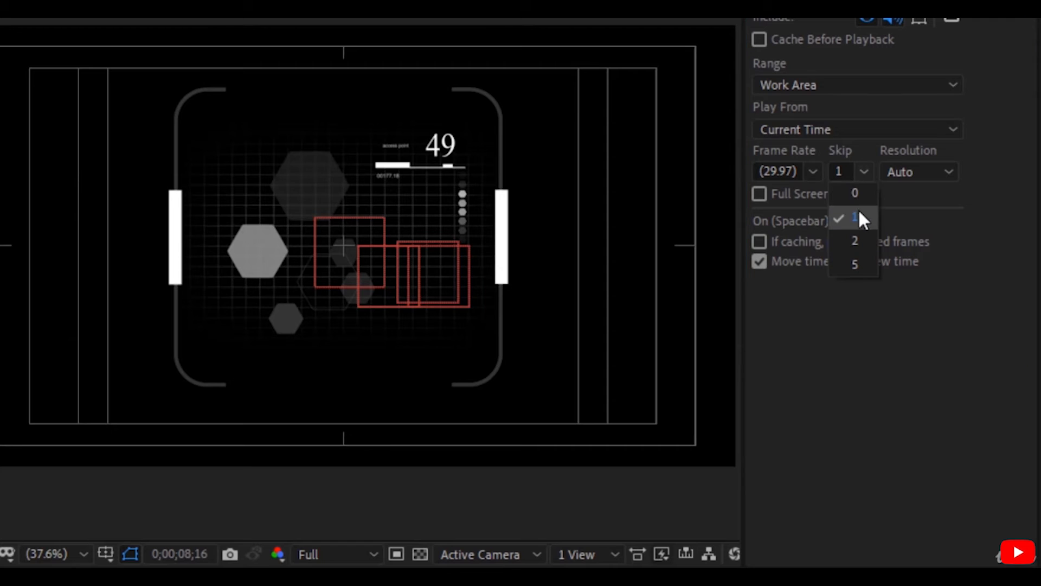
left_click(854, 240)
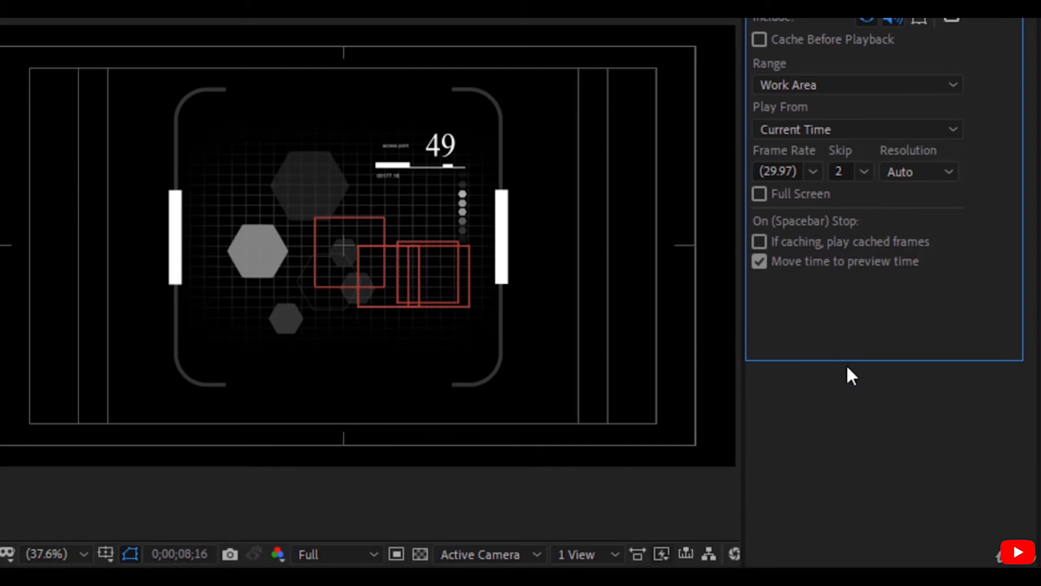
mouse_move(850, 355)
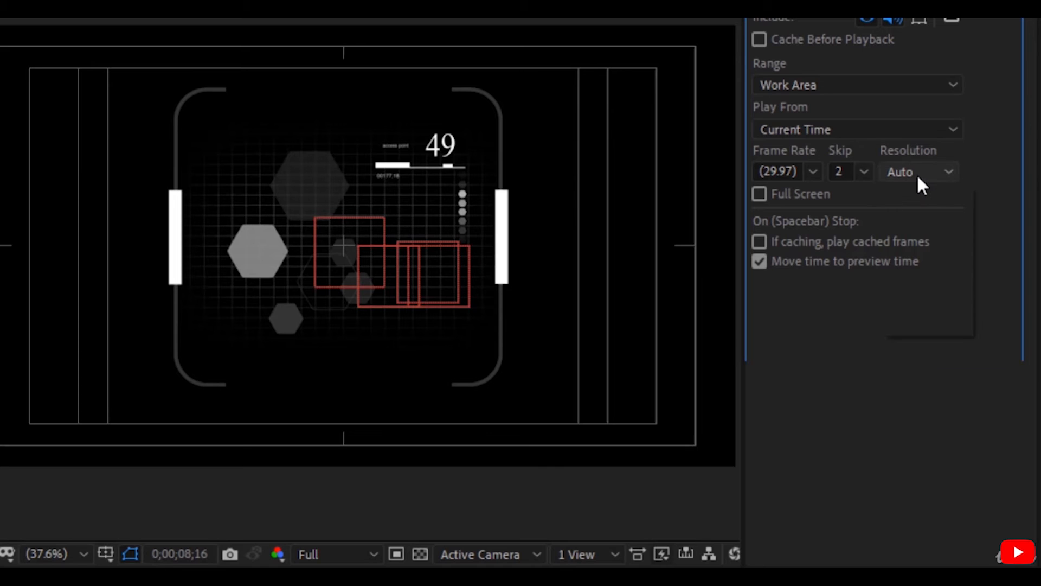
Set the preview resolution to Quarter instead of Auto, keeping skip at 2
left_click(918, 173)
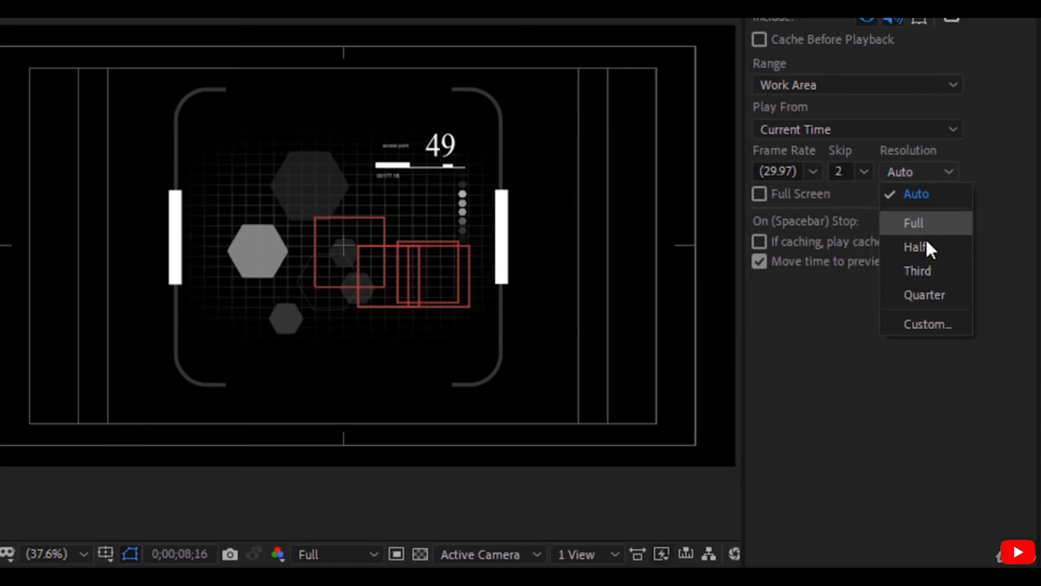
mouse_move(939, 228)
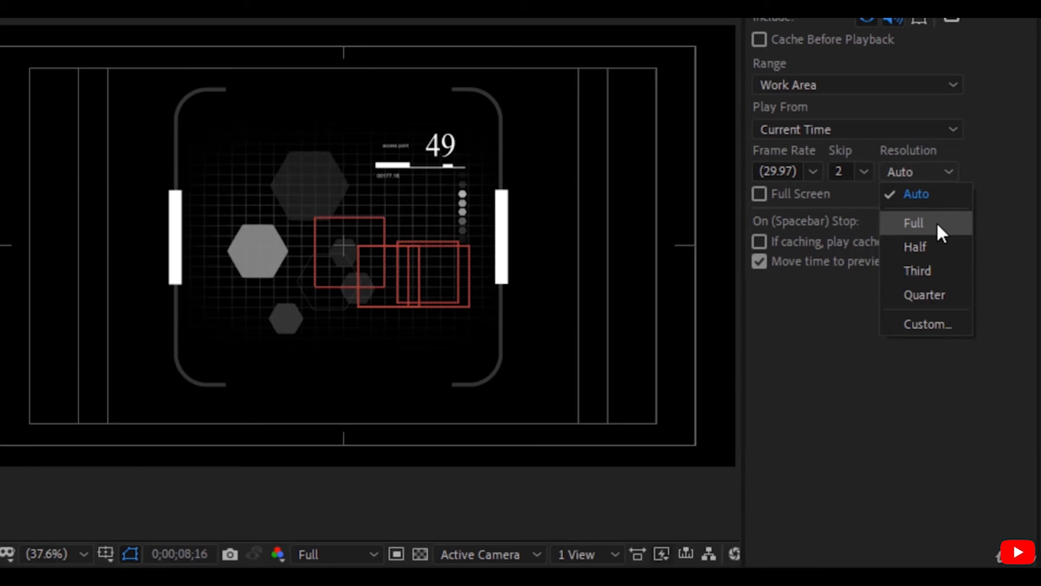
mouse_move(933, 286)
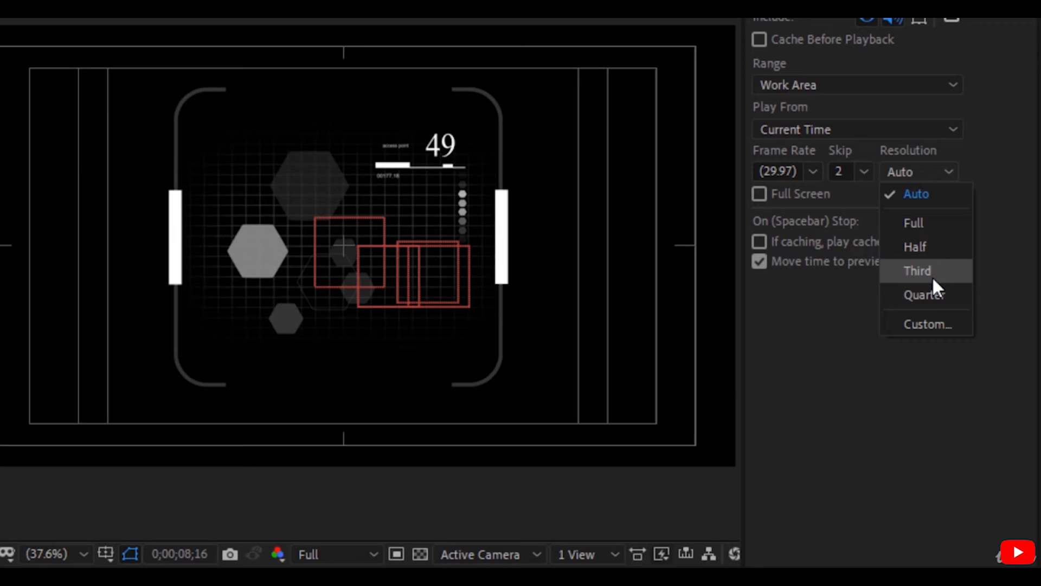
left_click(924, 295)
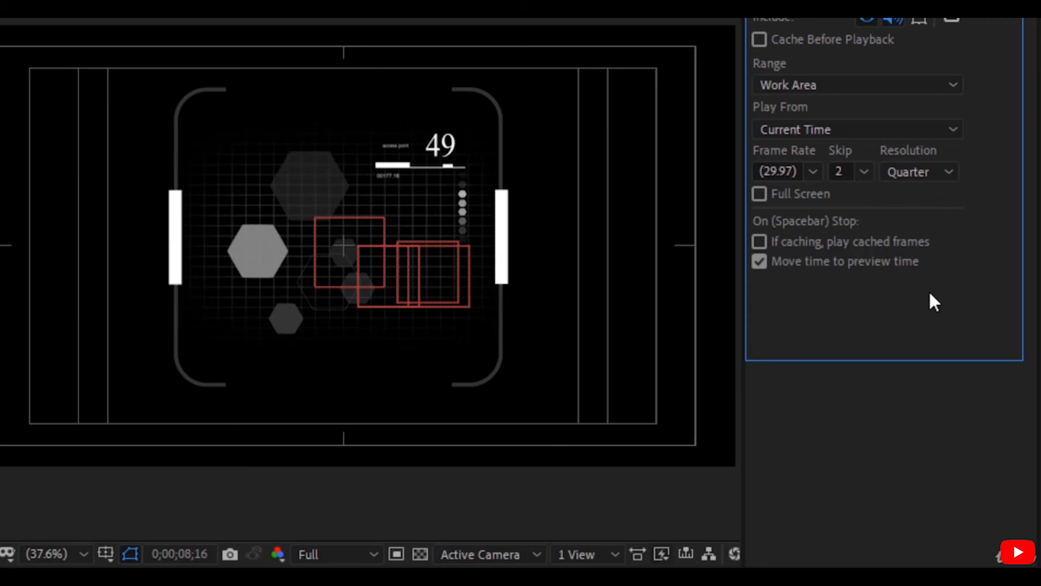
mouse_move(939, 206)
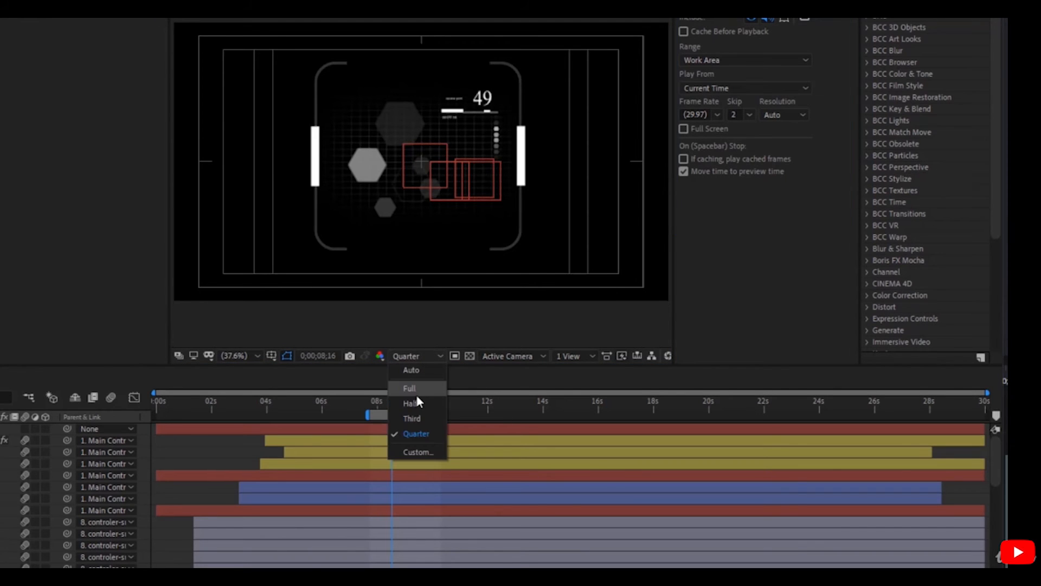
Set the composition viewer's display resolution to Third instead of Full
left_click(412, 419)
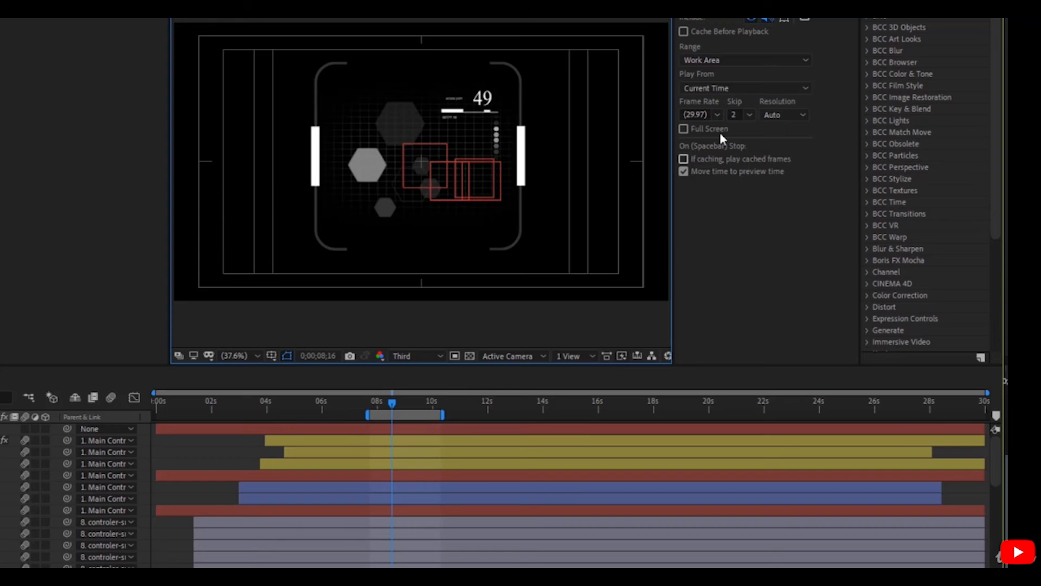
mouse_move(839, 126)
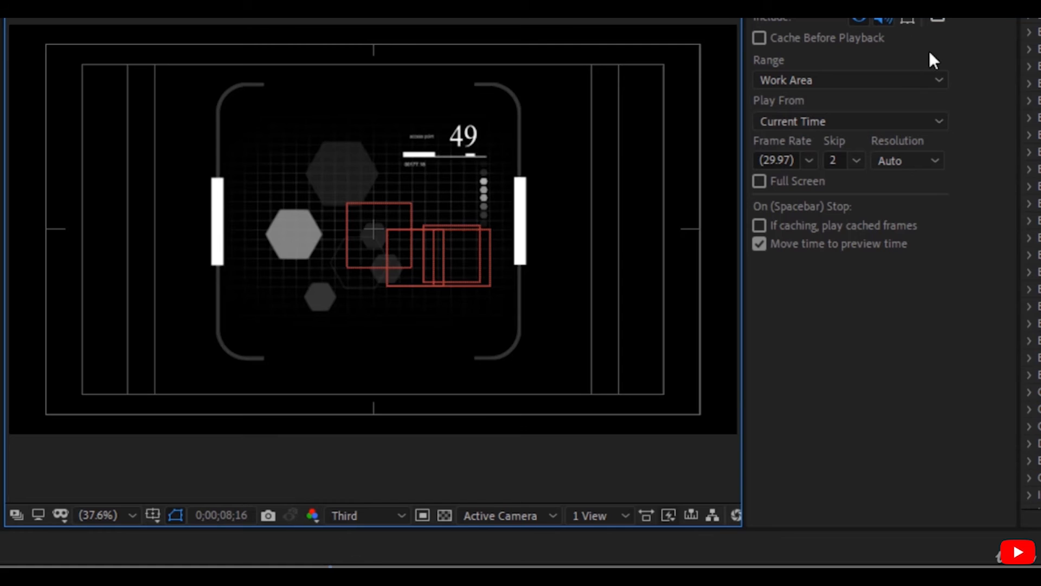
mouse_move(920, 158)
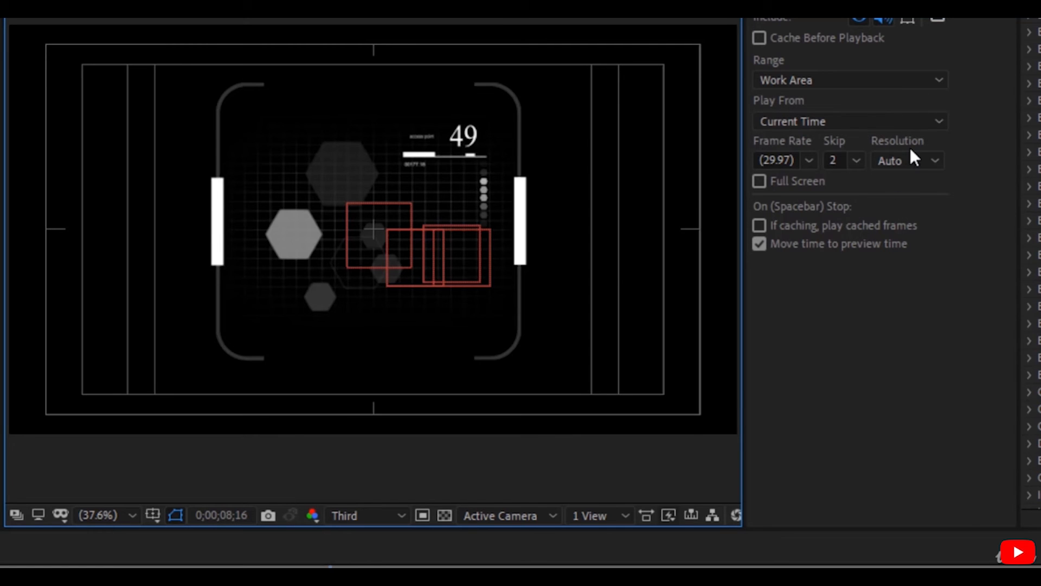
mouse_move(390, 457)
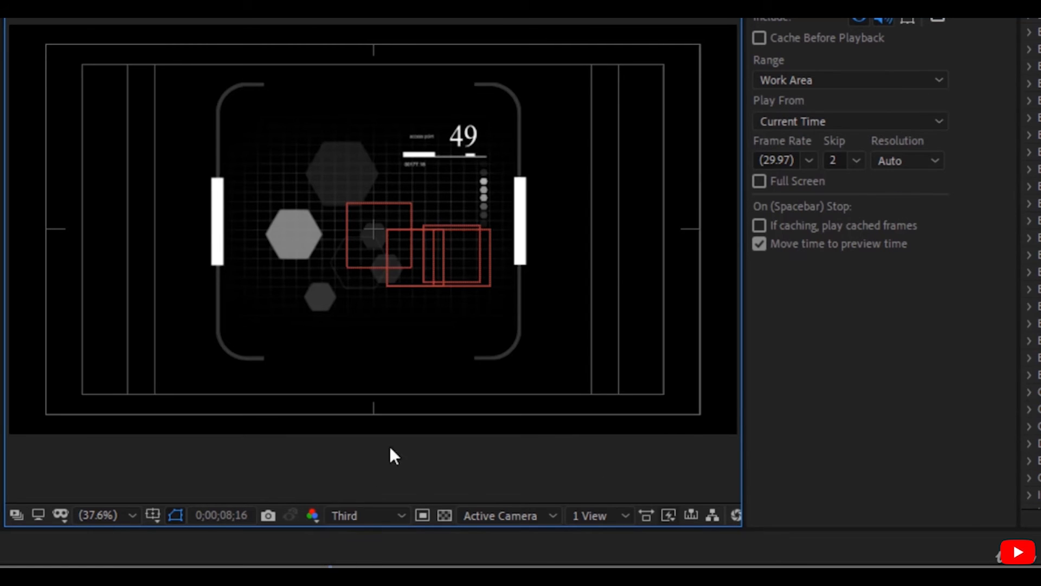
mouse_move(397, 496)
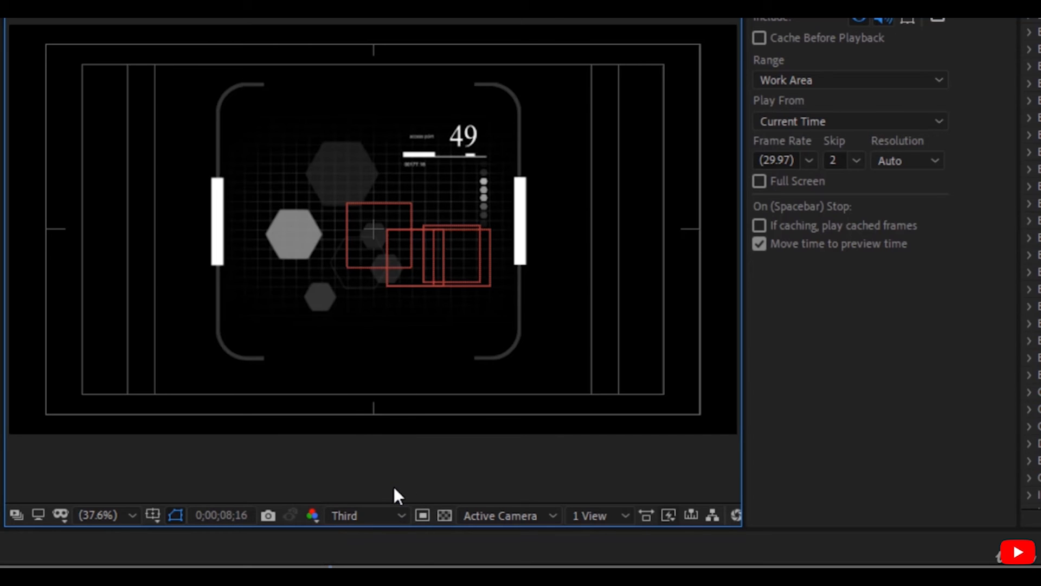
mouse_move(934, 126)
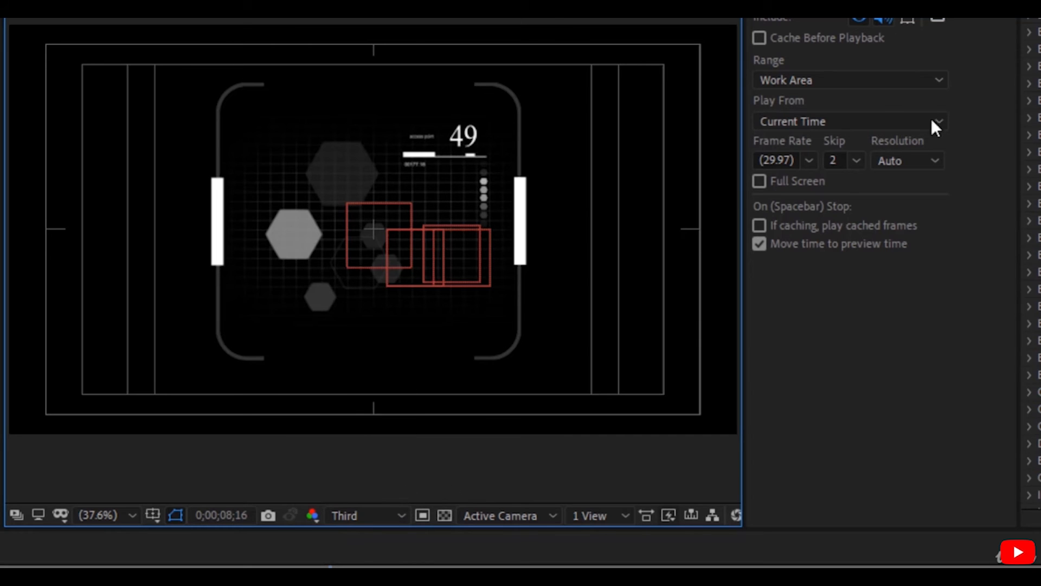
mouse_move(924, 232)
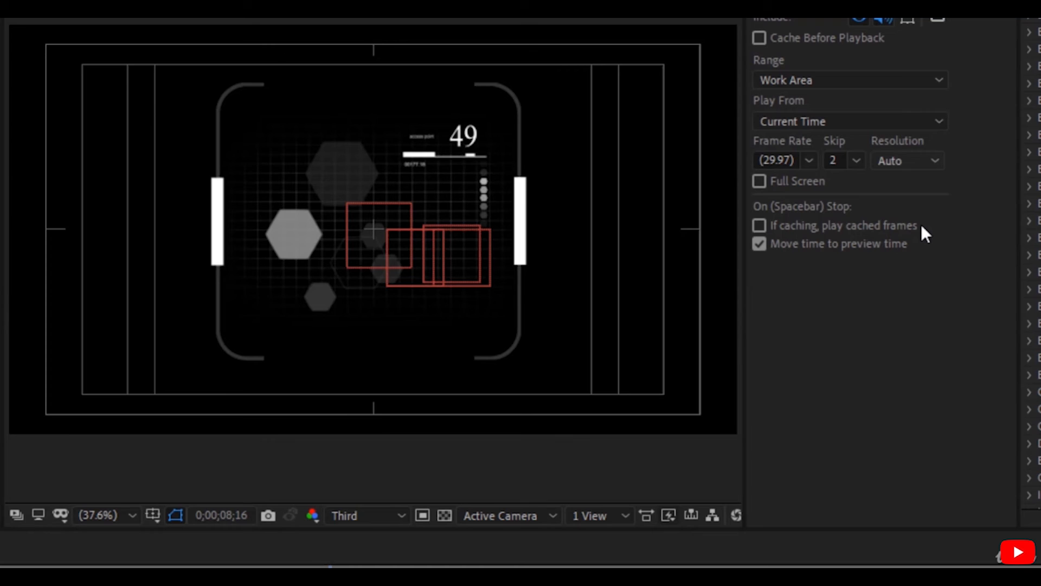
Set preview resolution to Half, then Quarter, and turn on full-screen previews
left_click(907, 160)
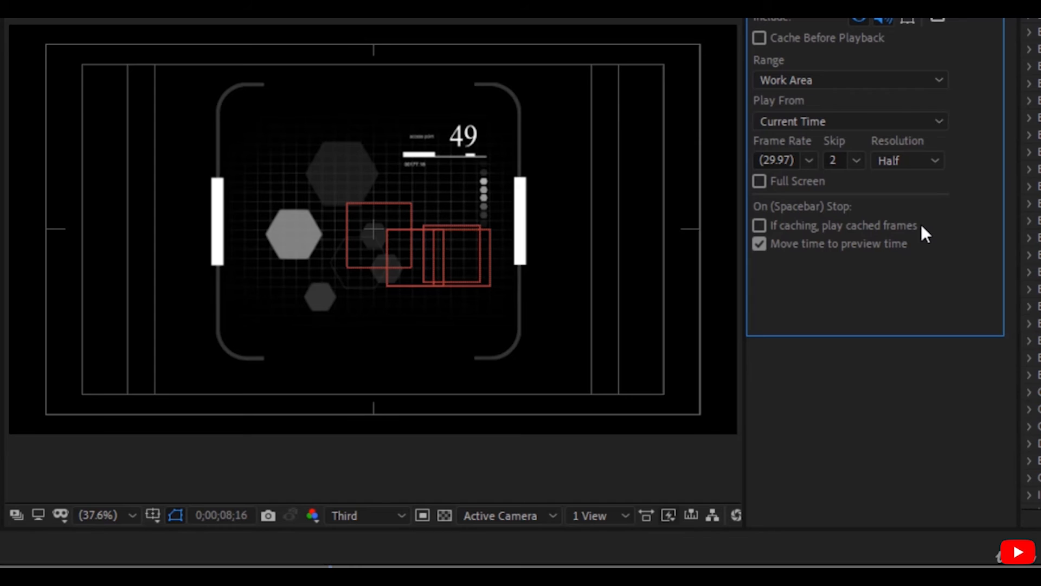
mouse_move(970, 222)
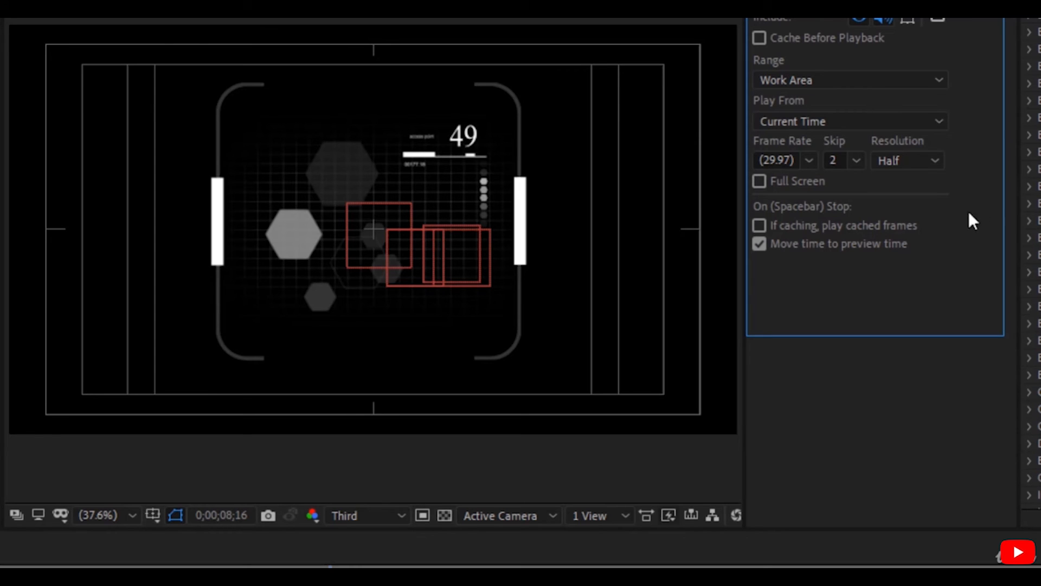
left_click(906, 160)
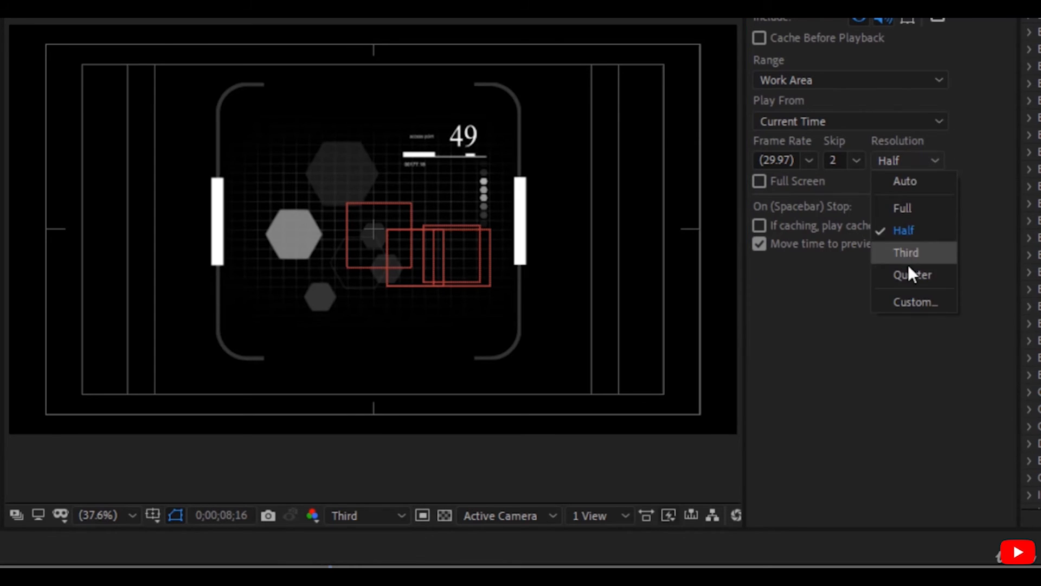
left_click(911, 276)
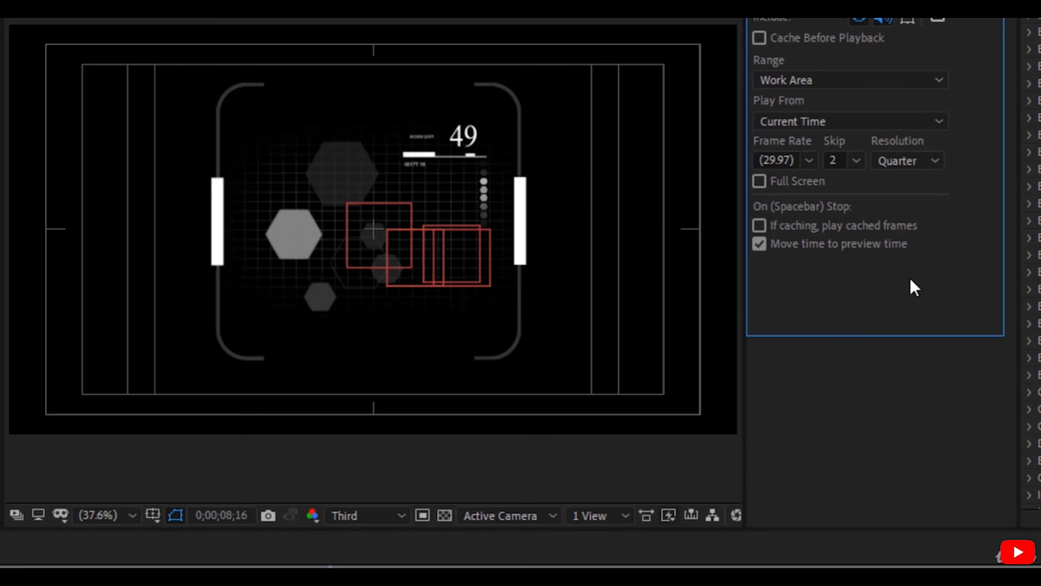
mouse_move(908, 225)
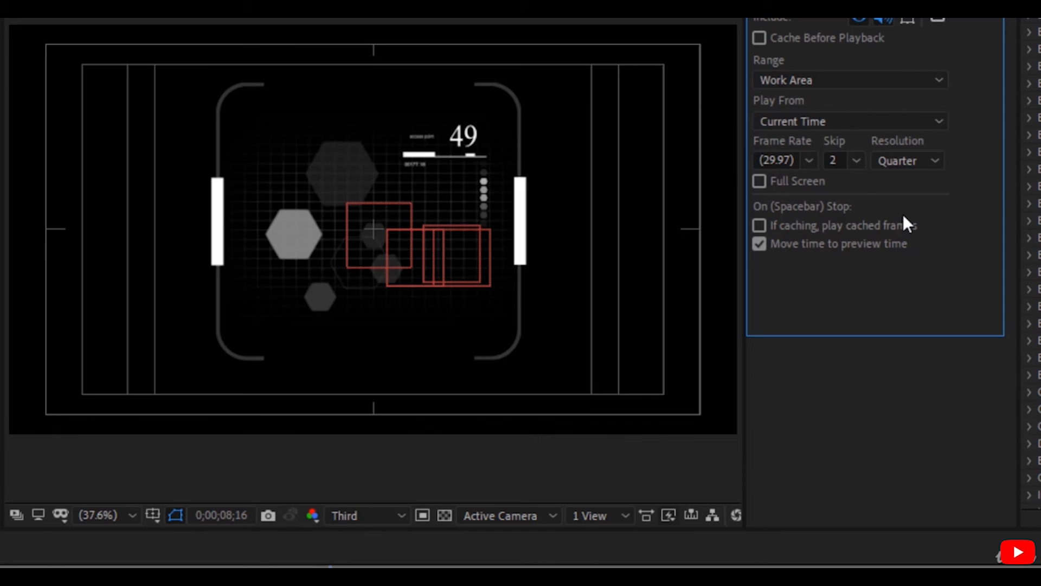
left_click(759, 181)
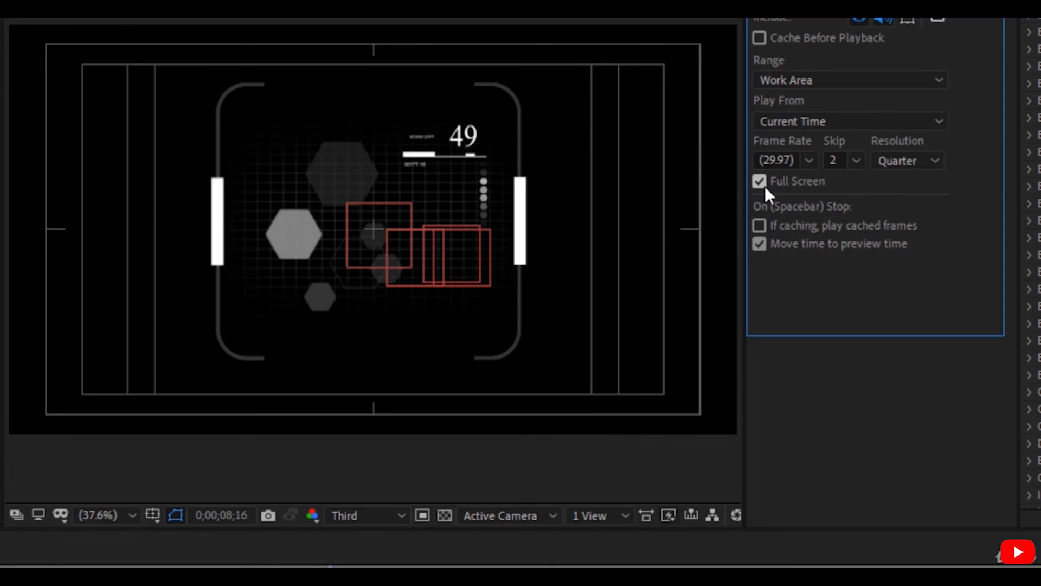
Turn full-screen previews back off, leaving Quarter resolution and skip 2
left_click(759, 181)
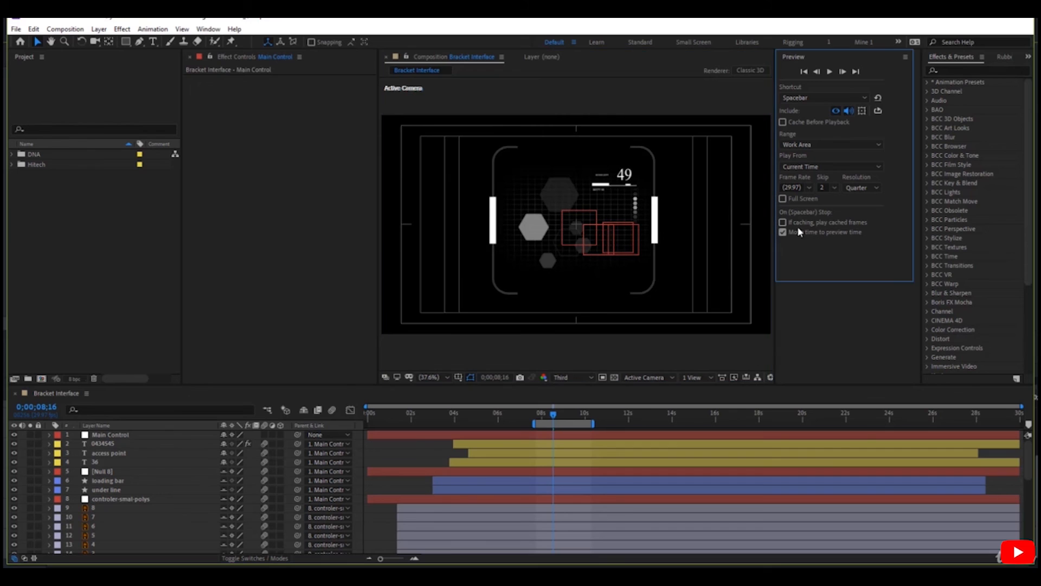
mouse_move(809, 226)
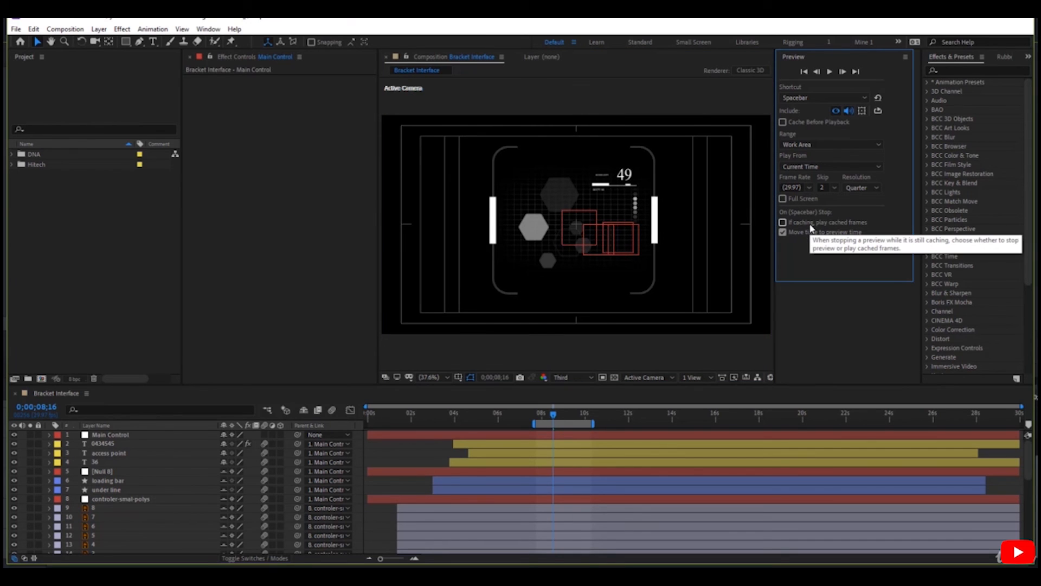
mouse_move(811, 223)
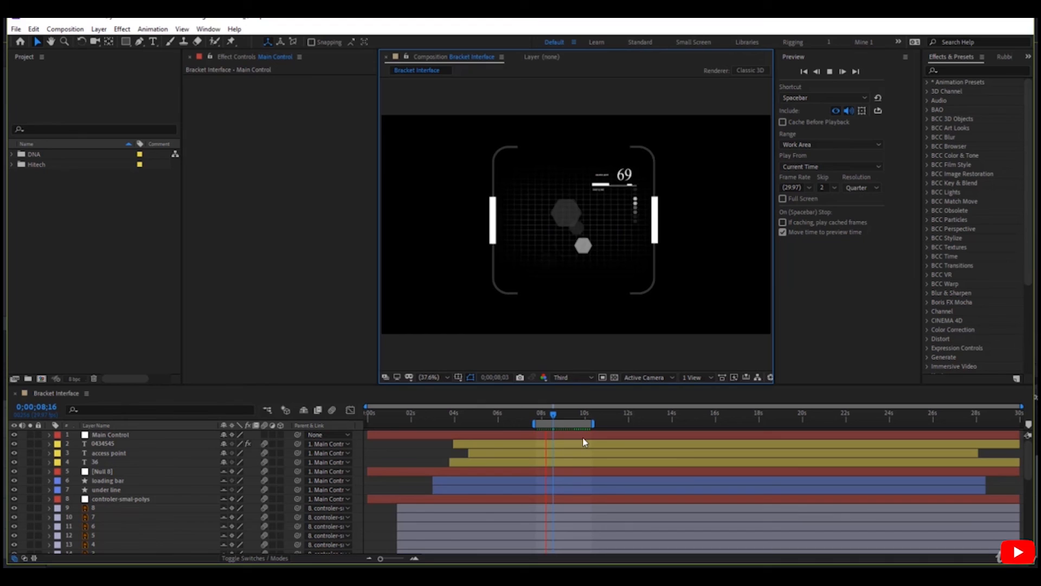
Stop the running preview of Bracket Interface so playback rests near the 9-second mark
left_click(572, 413)
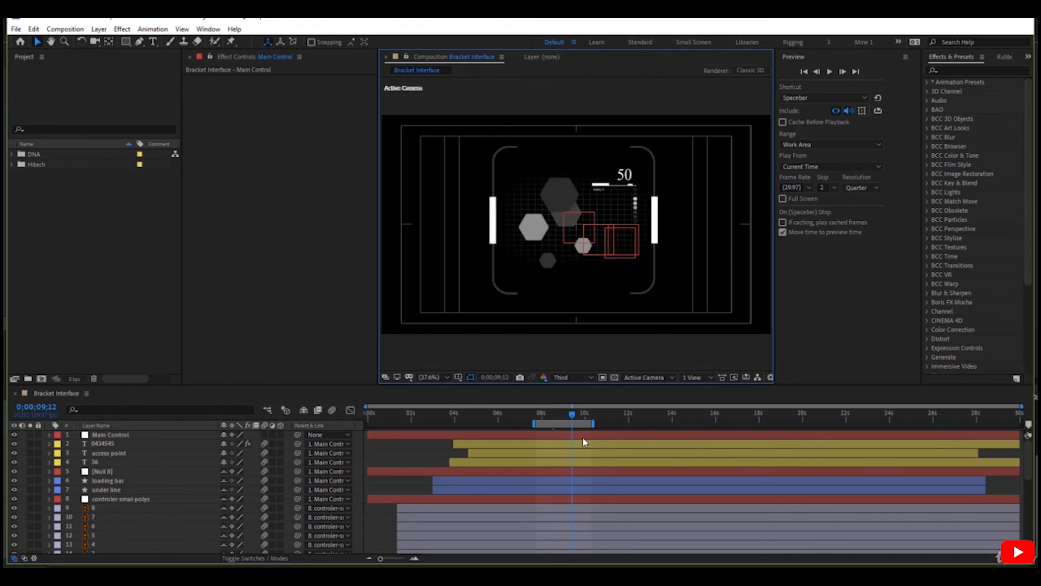
mouse_move(575, 434)
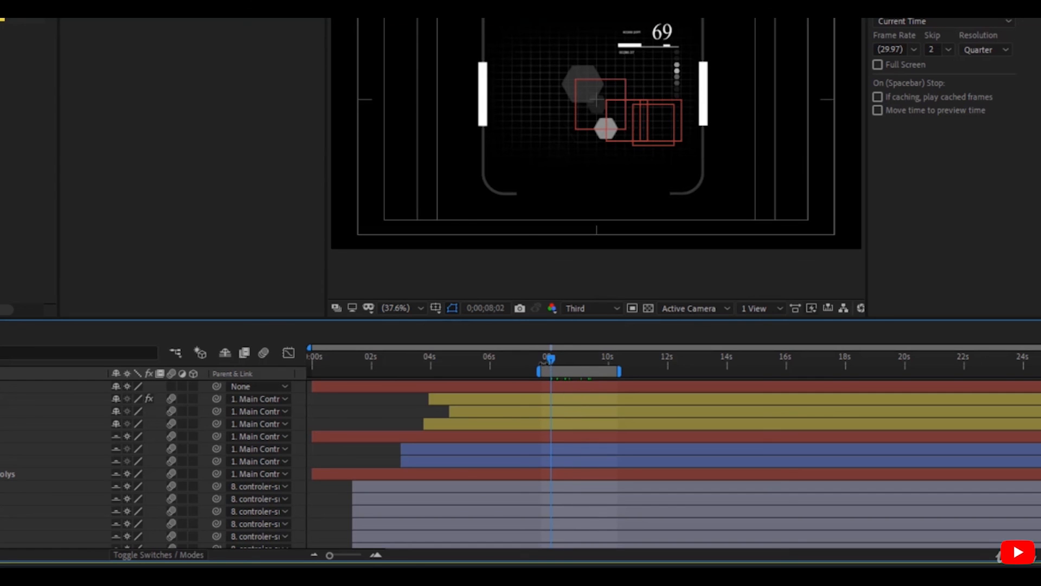
mouse_move(912, 99)
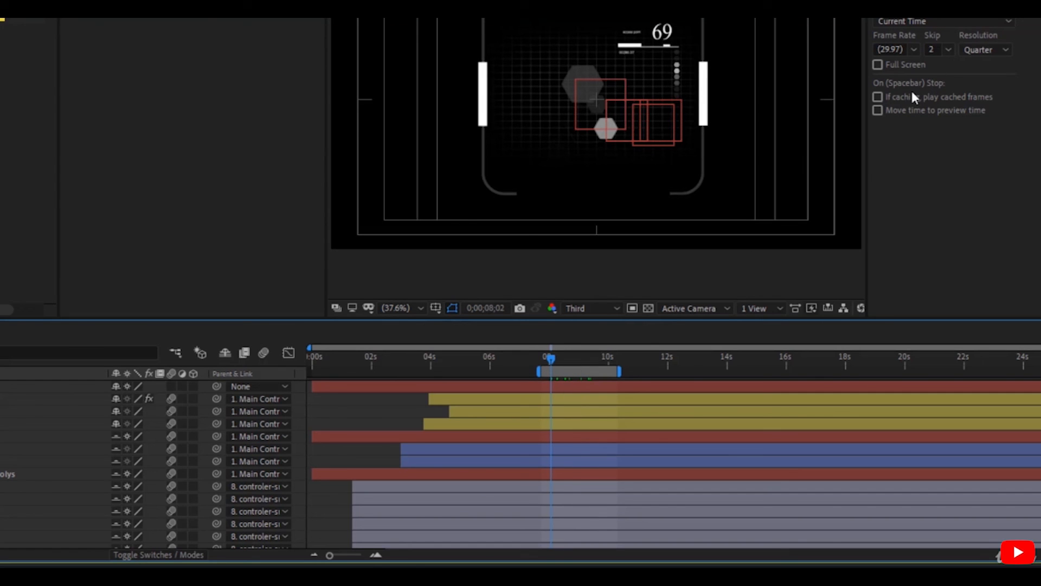
mouse_move(913, 102)
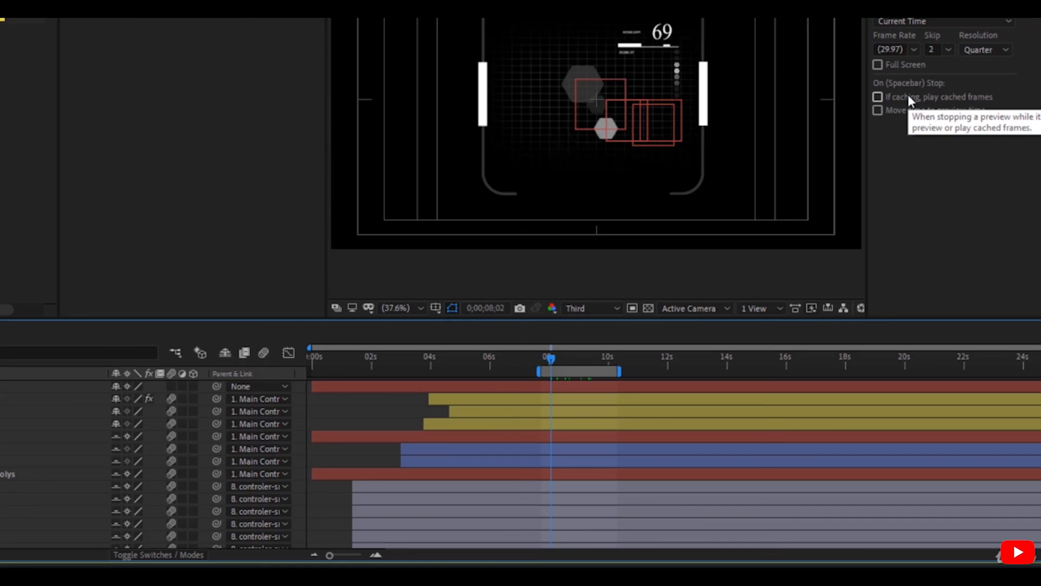